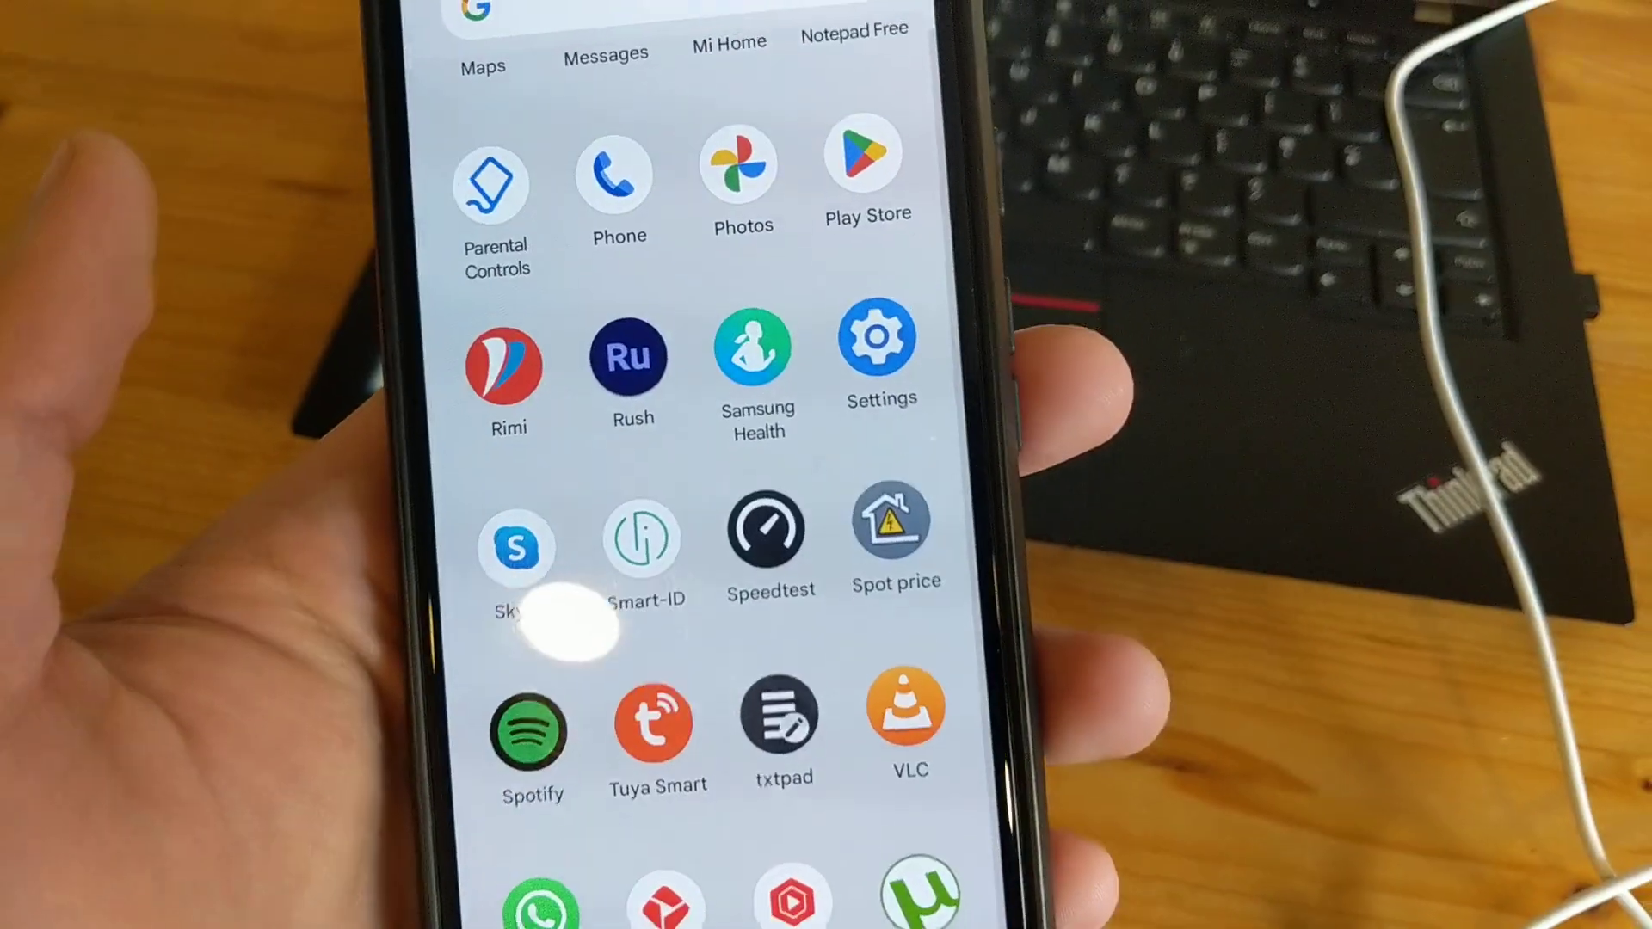
- From the app drawer, reach Settings > About phone and continue into Developer options
{"action": "left_click", "coordinate": [878, 348]}
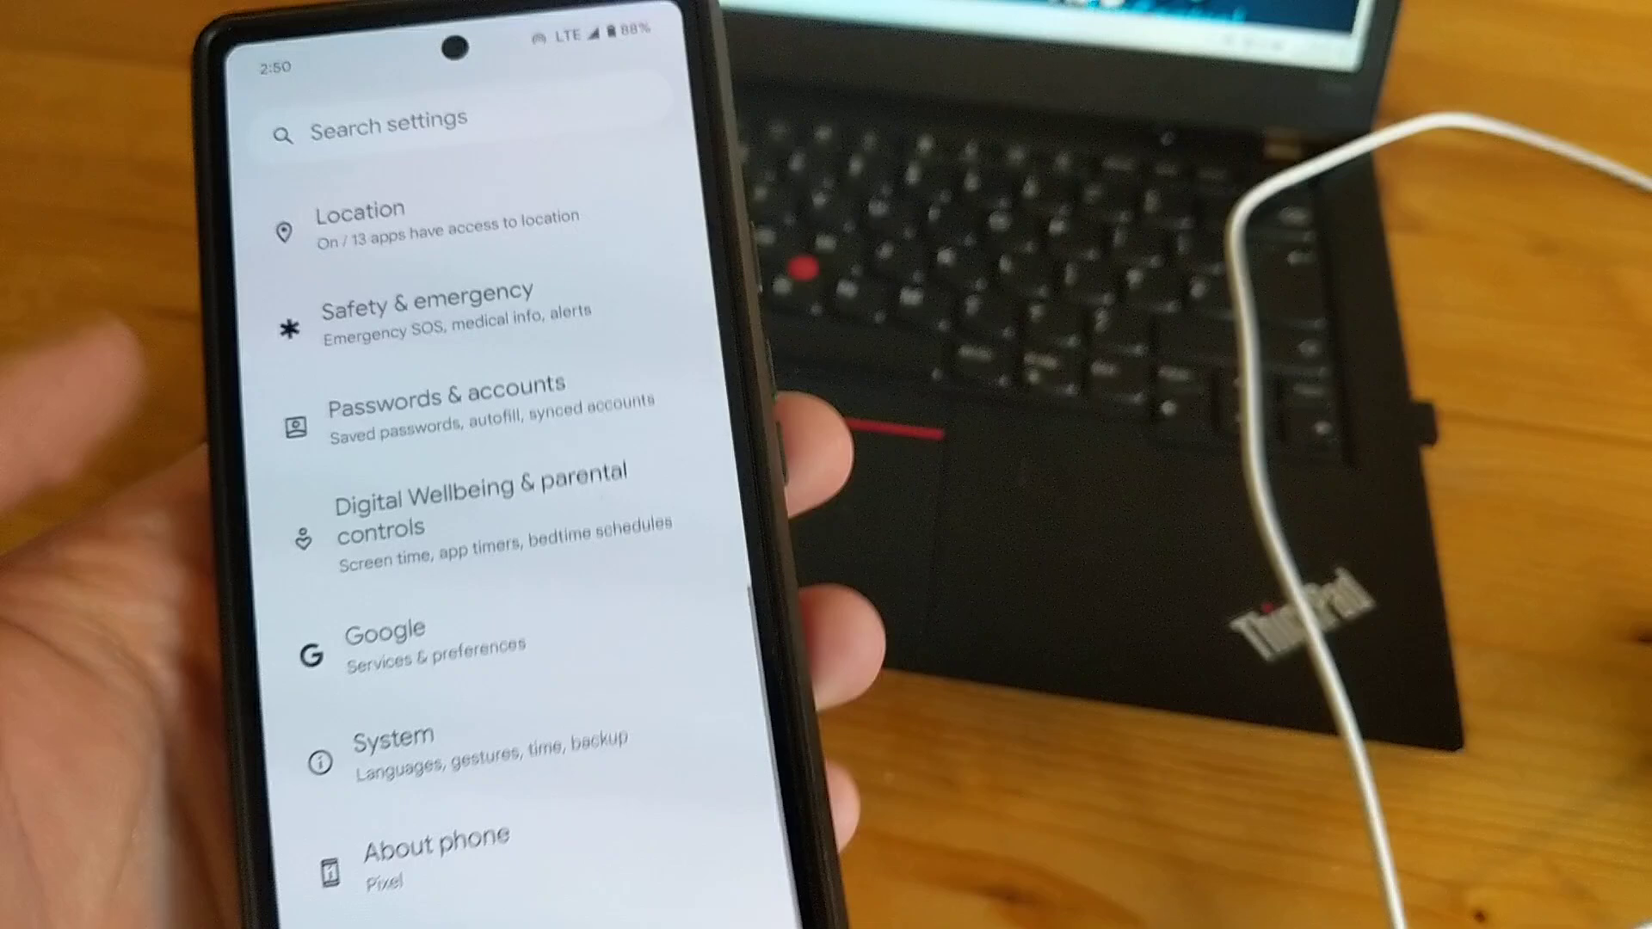
{"action": "scroll", "scroll_direction": "down", "scroll_amount": 3}
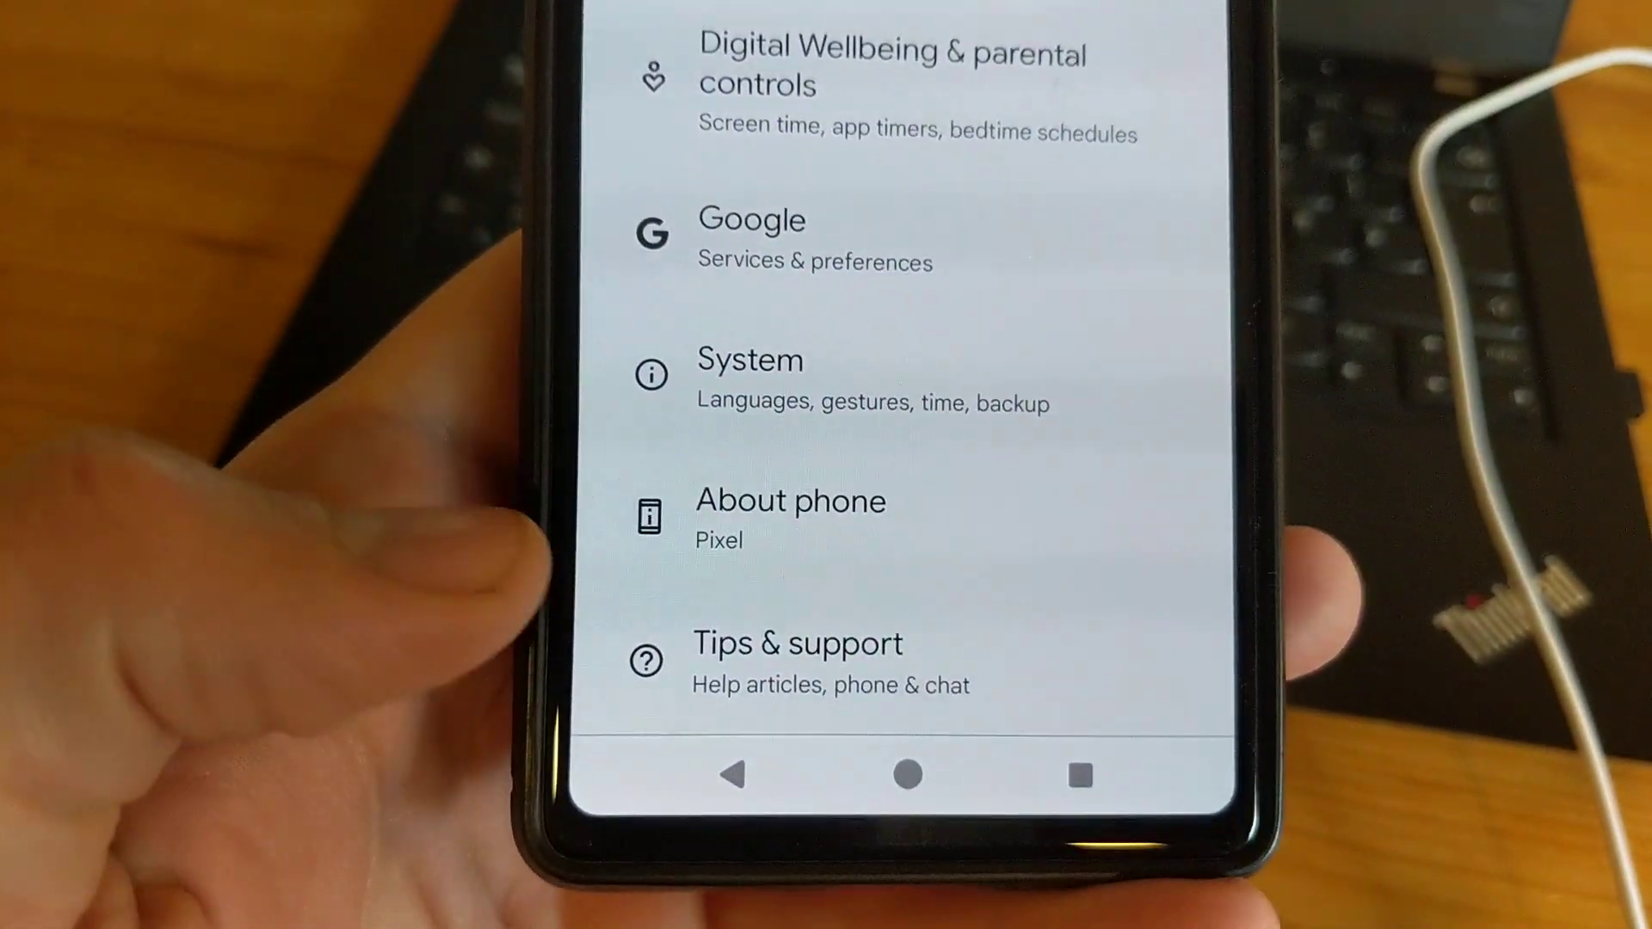
{"action": "left_click", "coordinate": [789, 501]}
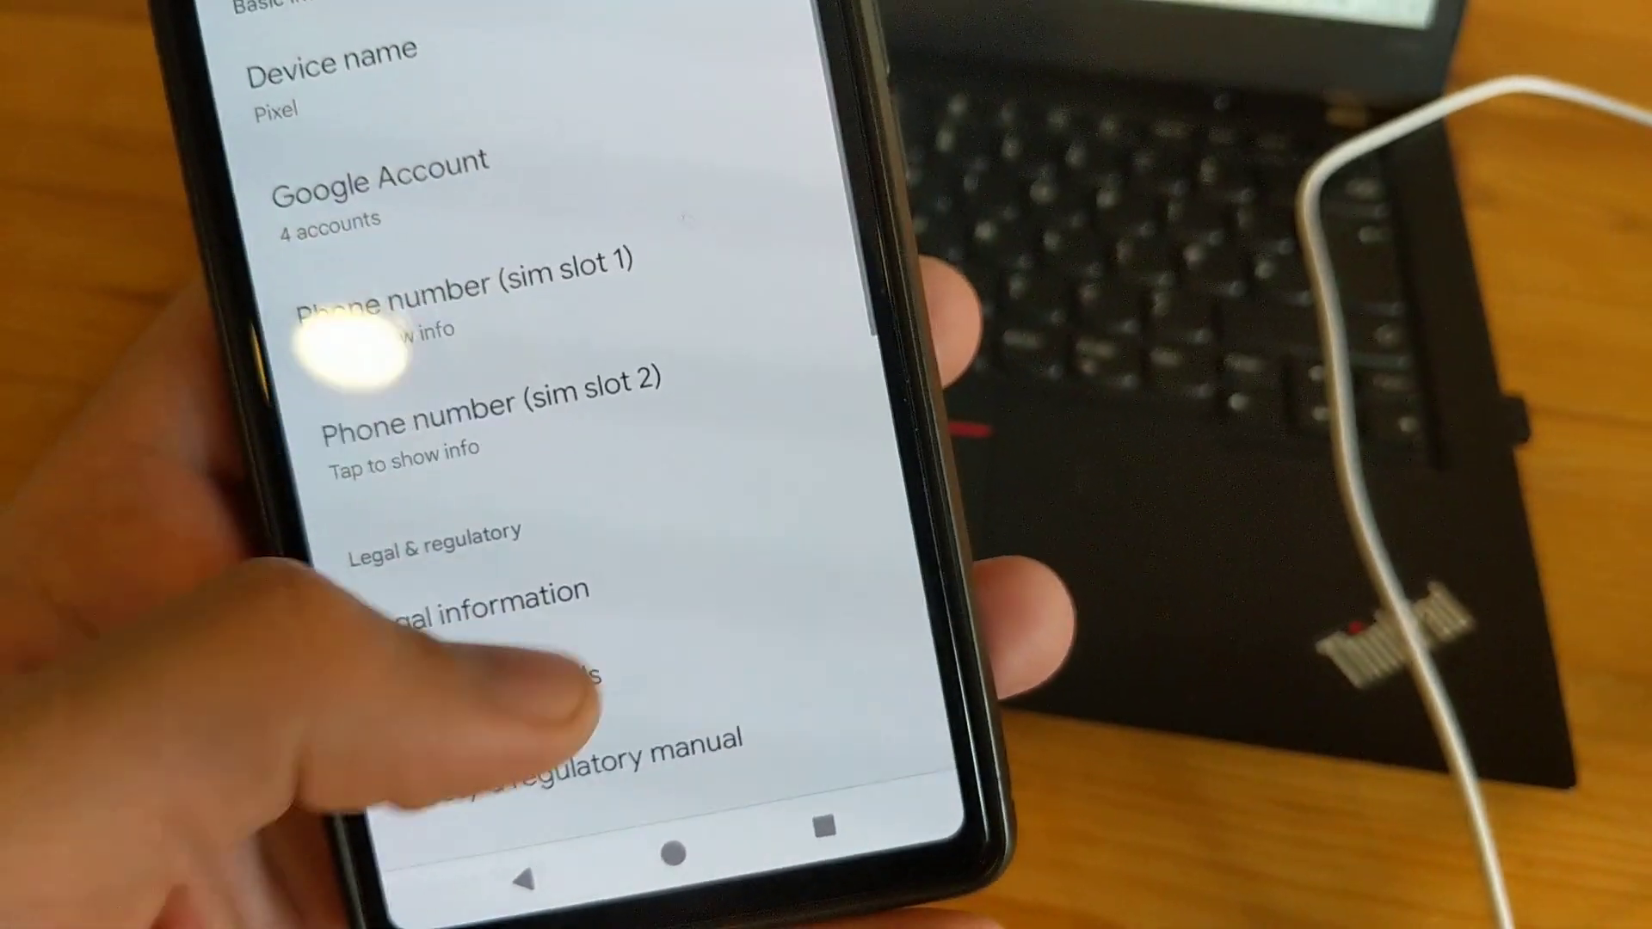
{"action": "scroll", "scroll_direction": "down", "scroll_amount": 3}
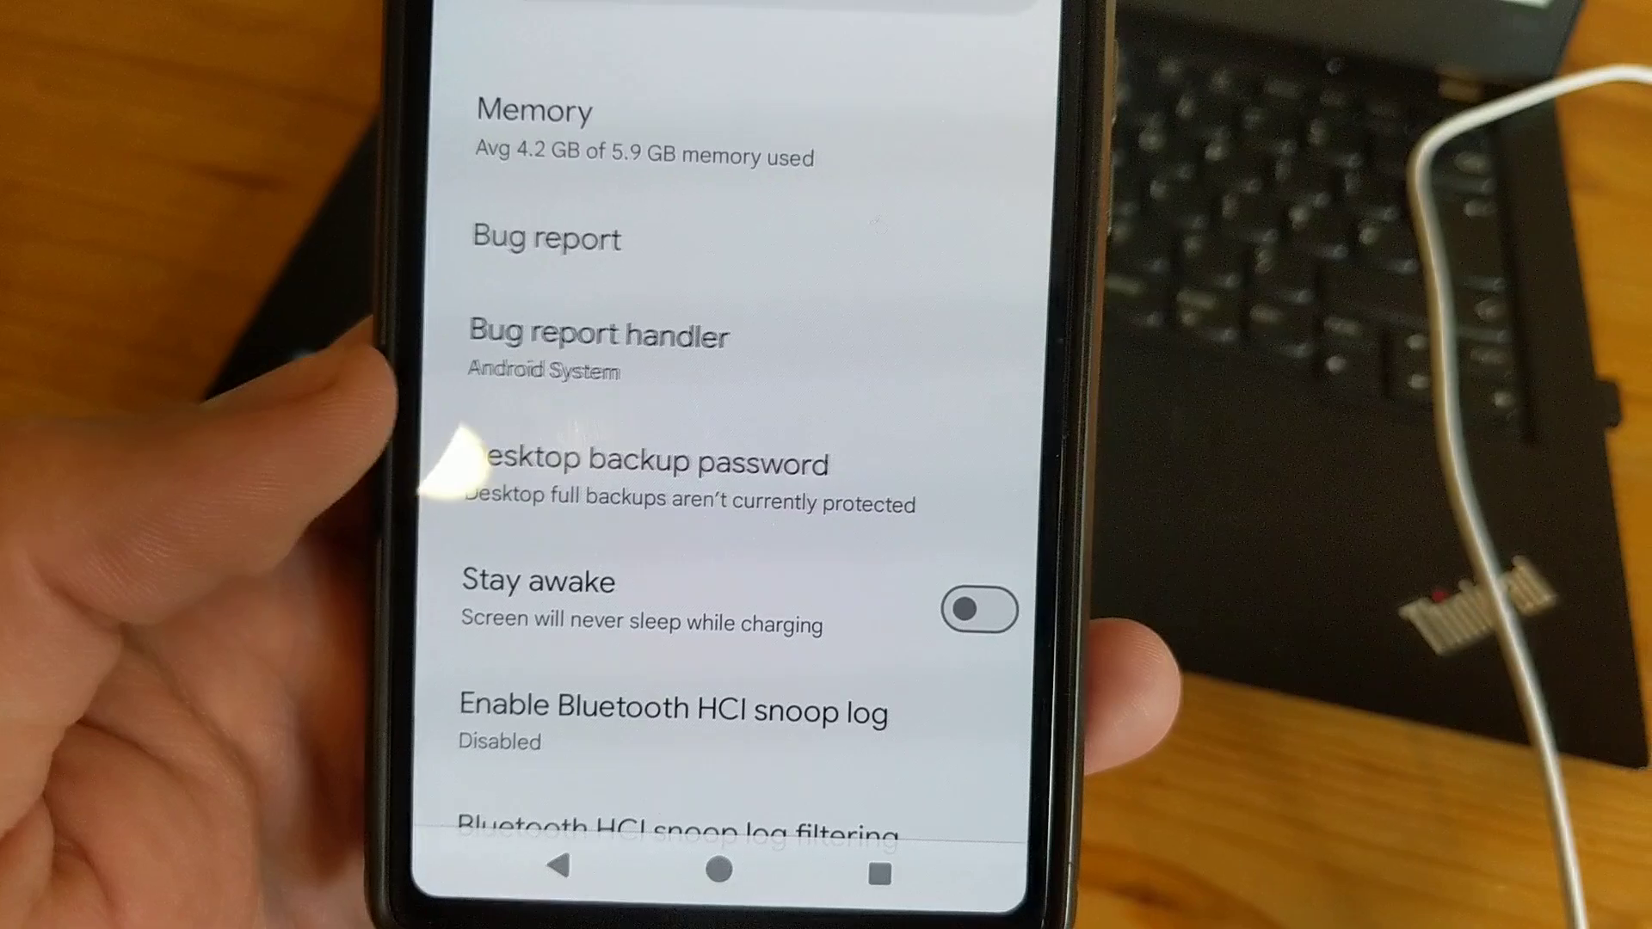
- Turn on the USB debugging toggle in the Debugging section of Developer options
{"action": "scroll", "scroll_direction": "down", "scroll_amount": 3}
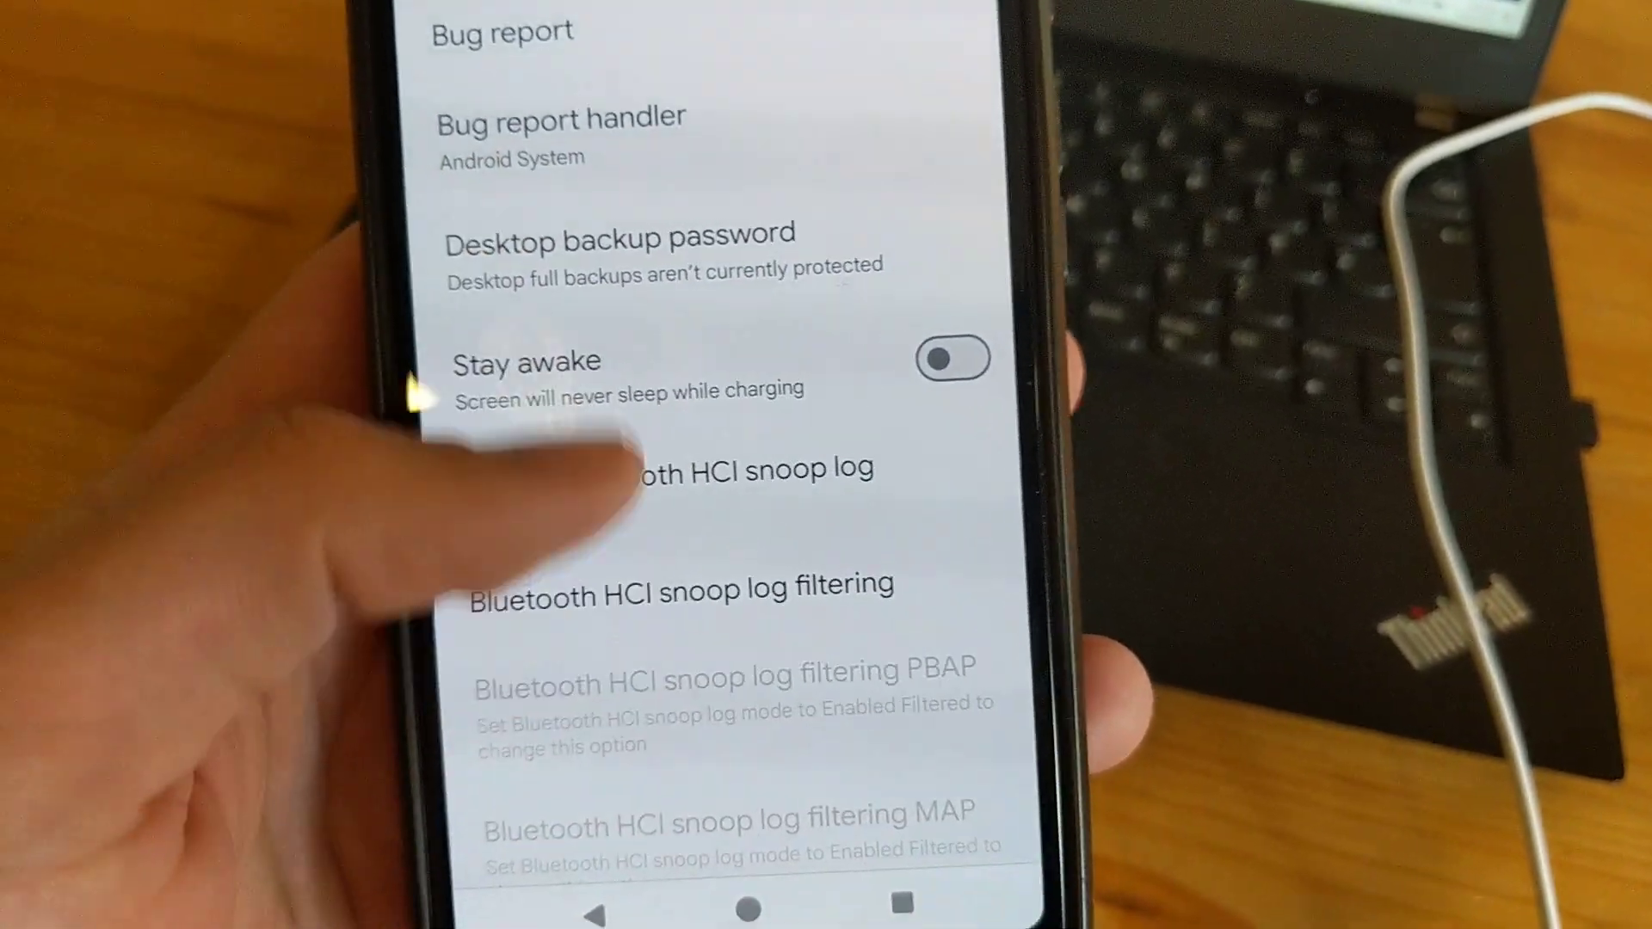
{"action": "scroll", "scroll_direction": "down", "scroll_amount": 3}
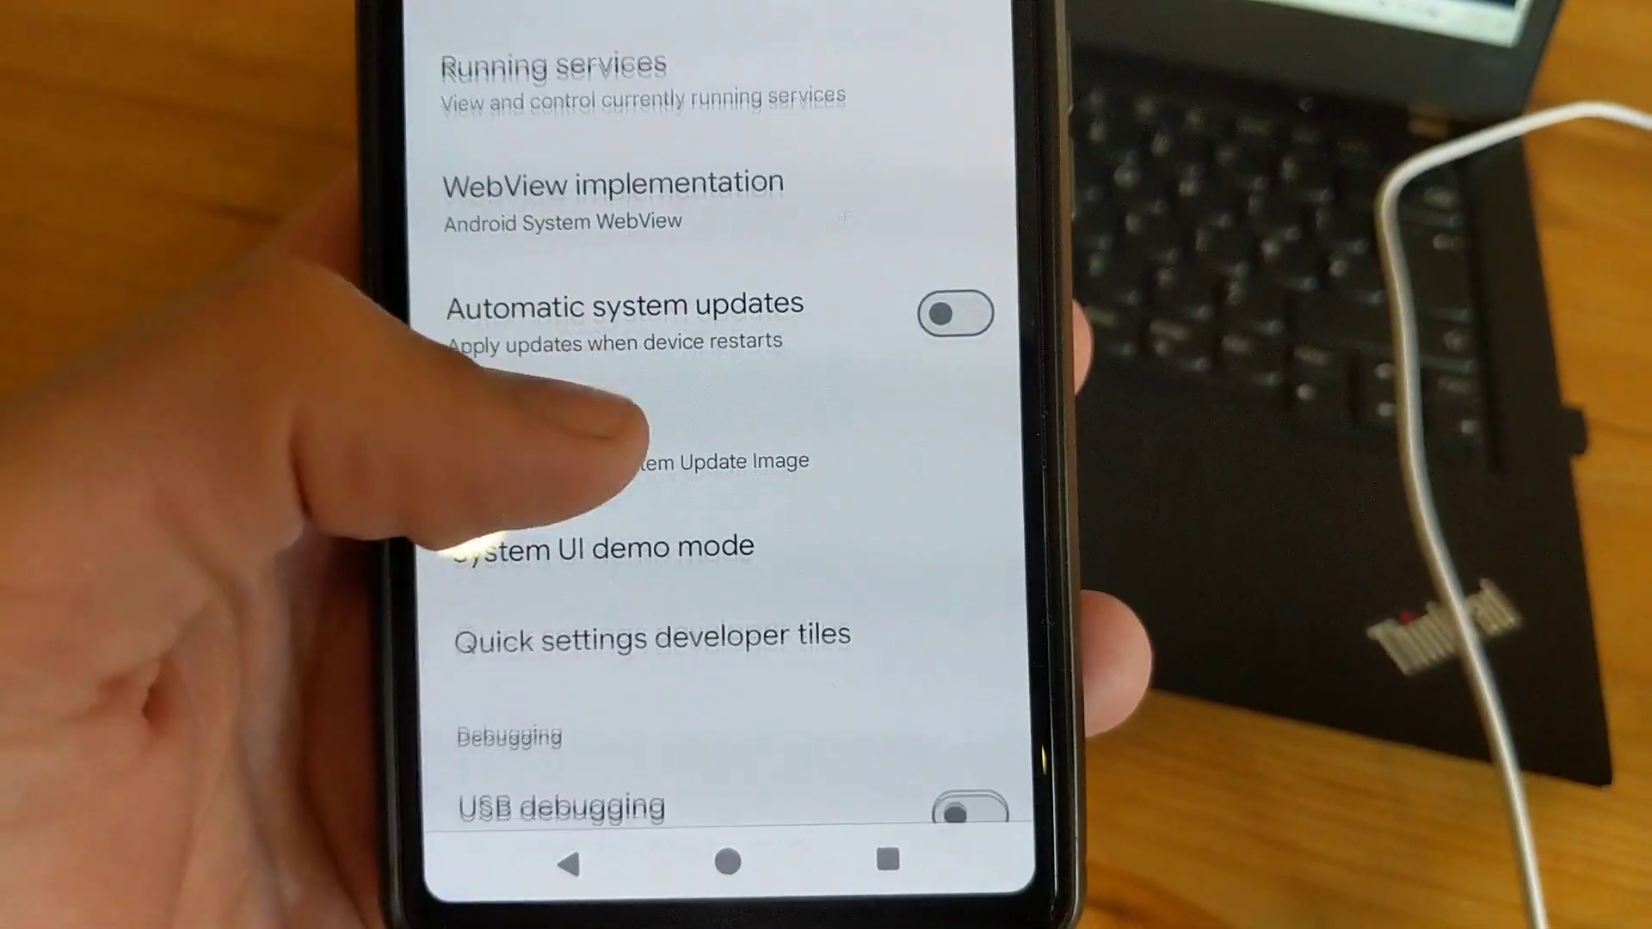
{"action": "scroll", "scroll_direction": "down", "scroll_amount": 3}
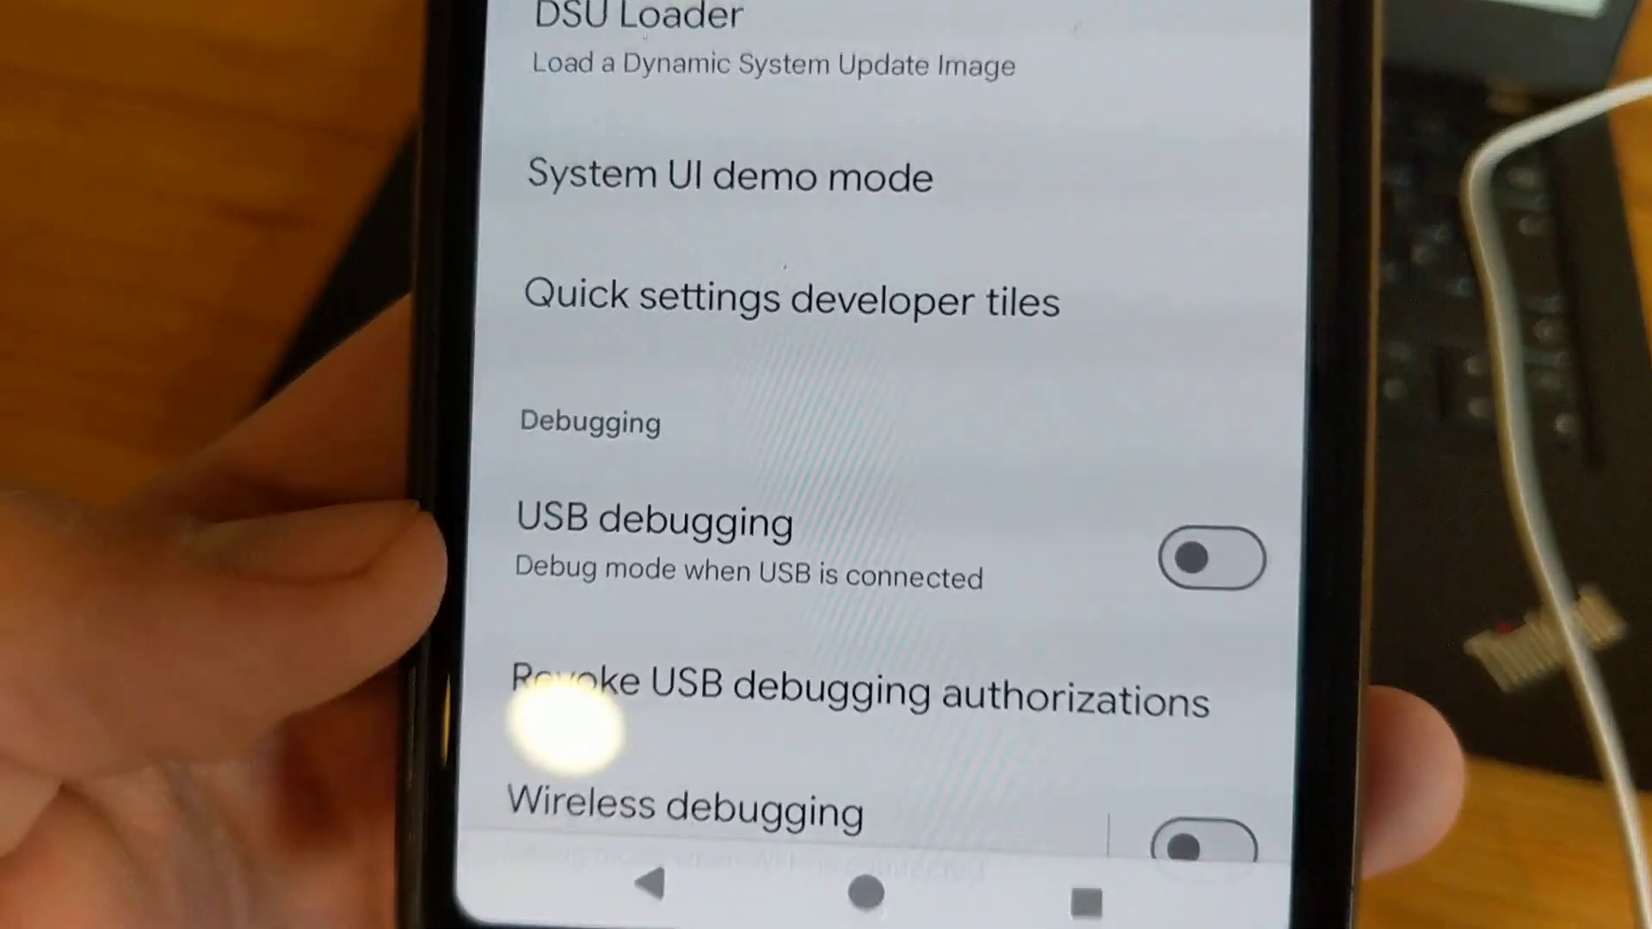
{"action": "left_click", "coordinate": [1211, 558]}
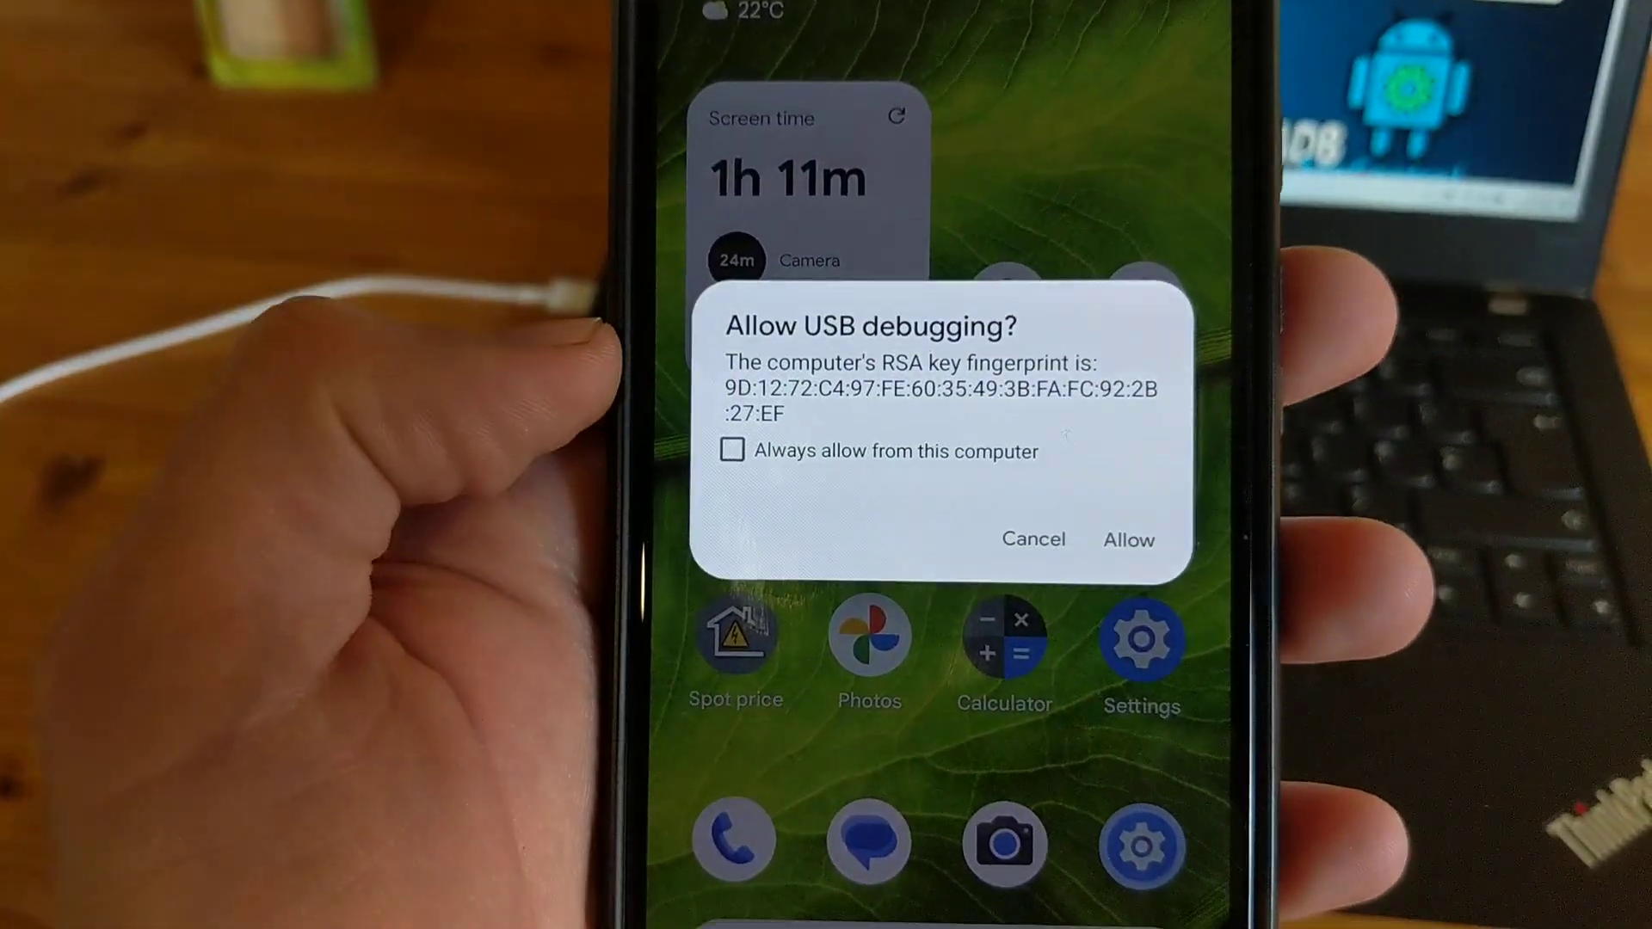
- Allow this computer on the 'Allow USB debugging?' prompt
{"action": "left_click", "coordinate": [1128, 540]}
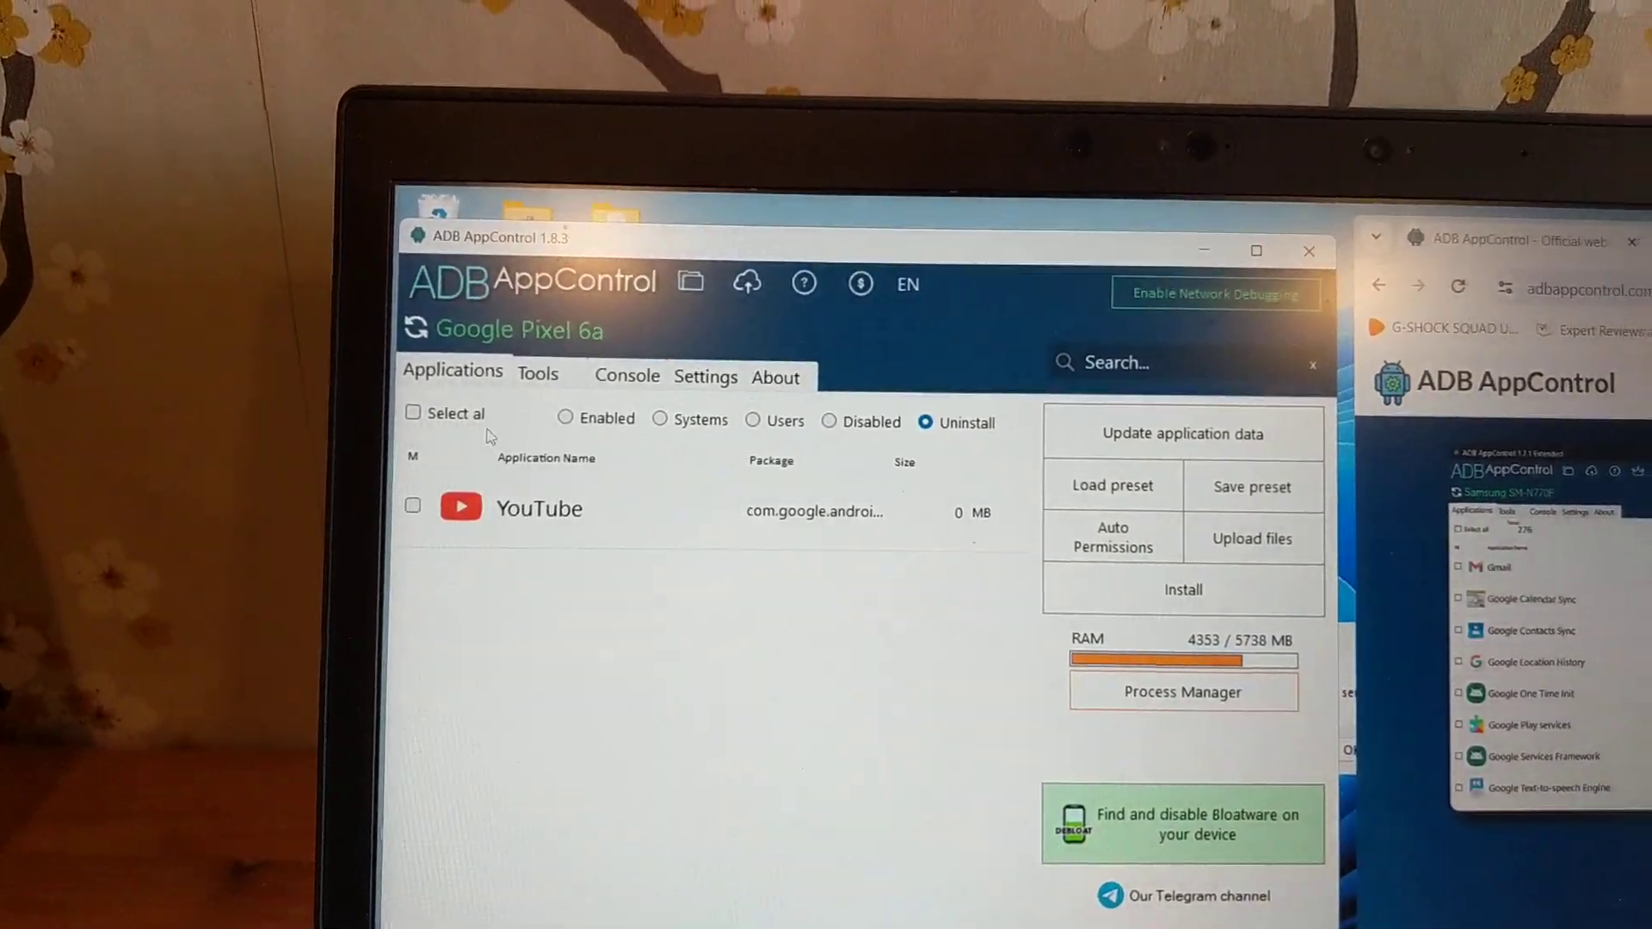
- Switch the Applications filter to the Pixel 6a's installed apps
{"action": "left_click", "coordinate": [566, 422]}
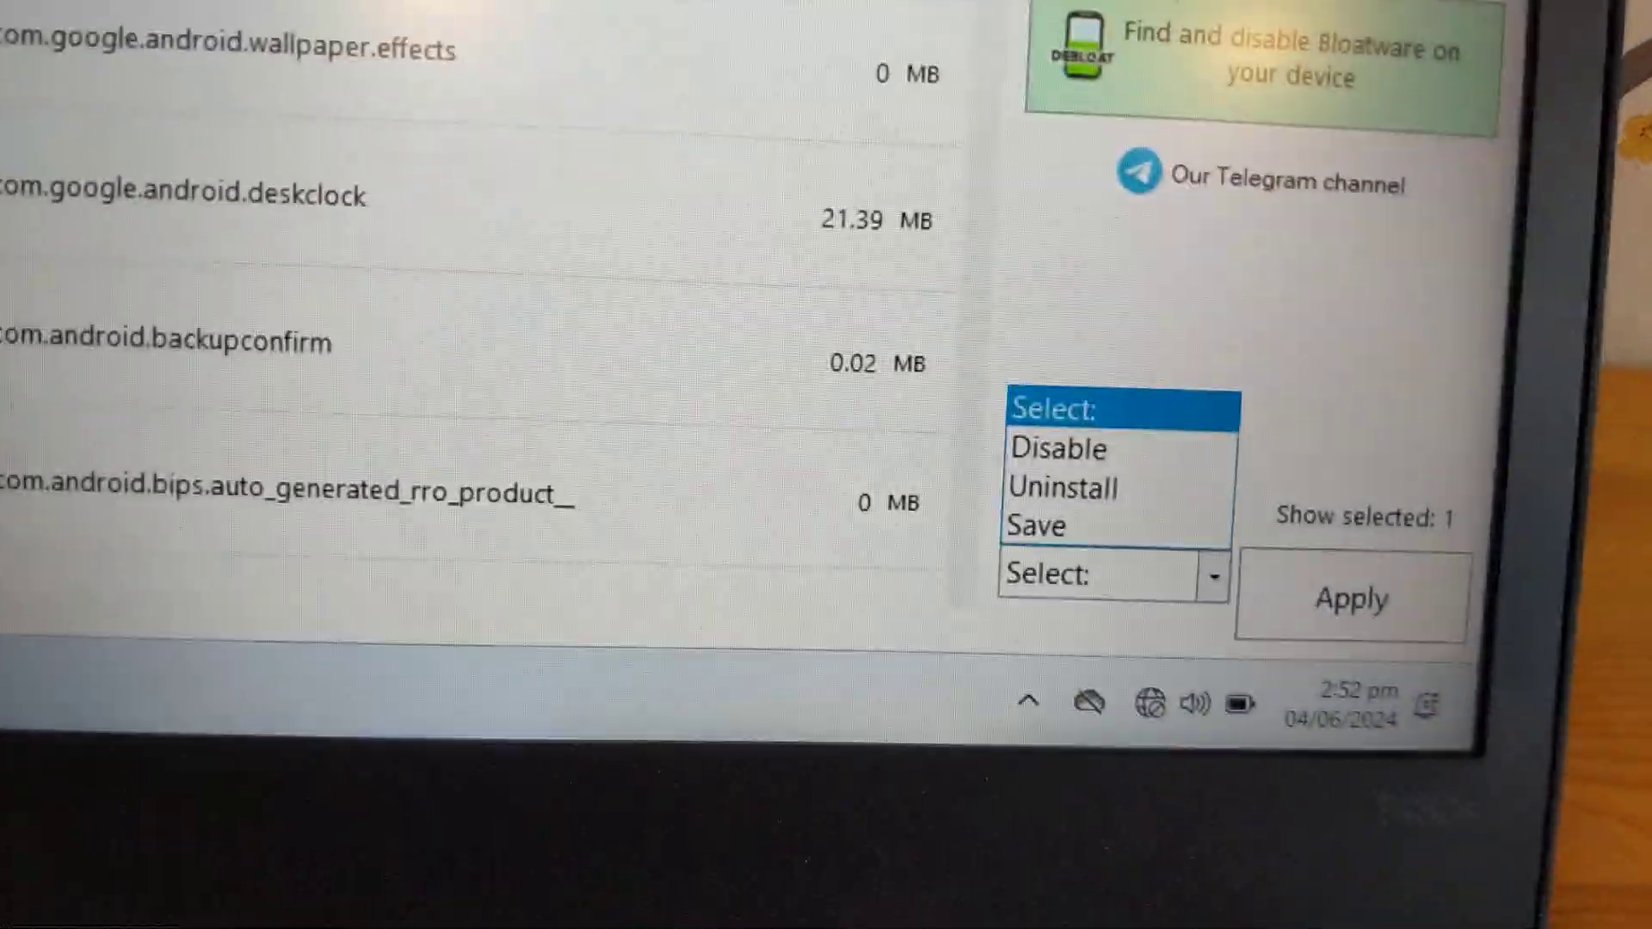
- Choose Uninstall with 'Delete data and cache' as the action and start the removal
{"action": "left_click", "coordinate": [1059, 447]}
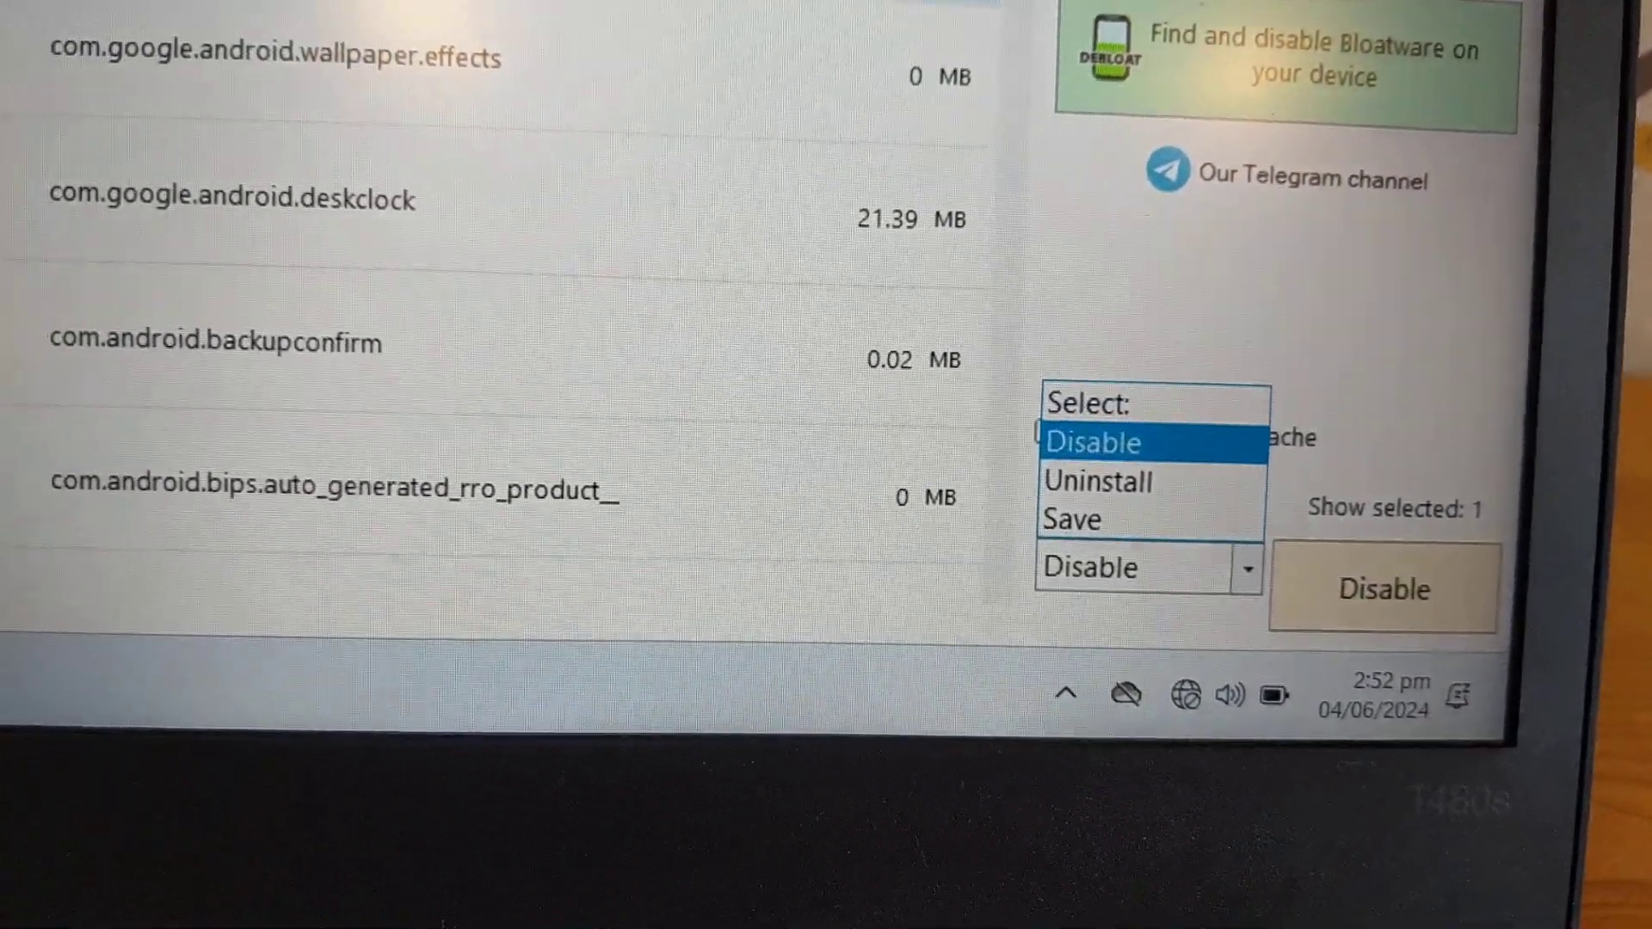
{"action": "left_click", "coordinate": [1095, 482]}
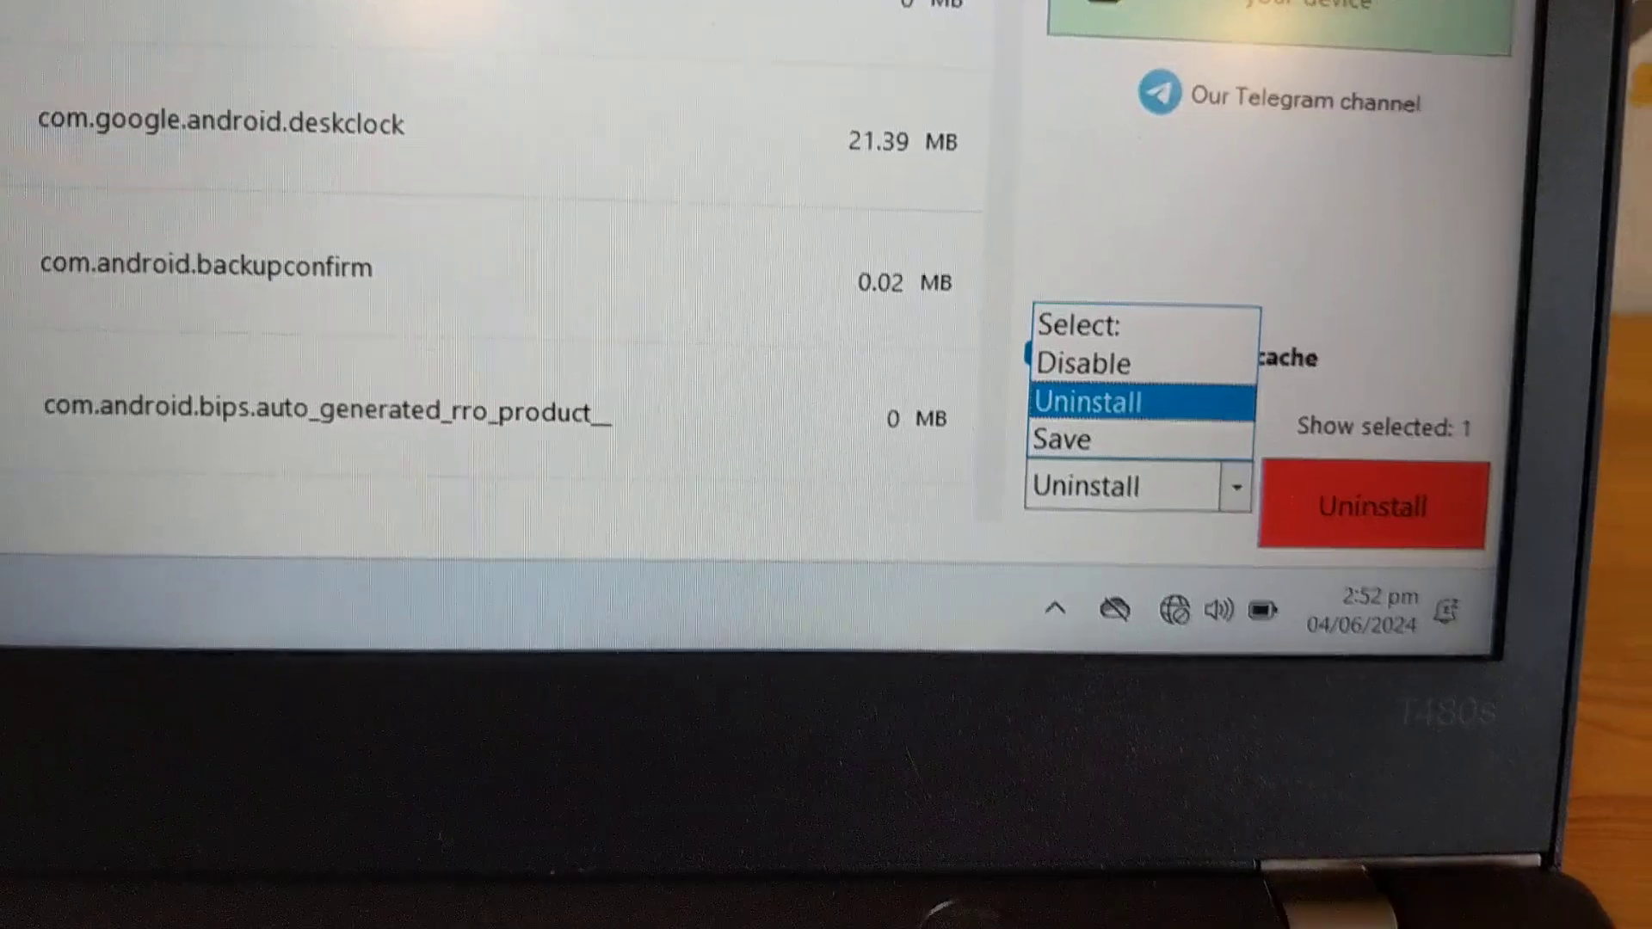
{"action": "left_click", "coordinate": [1089, 402]}
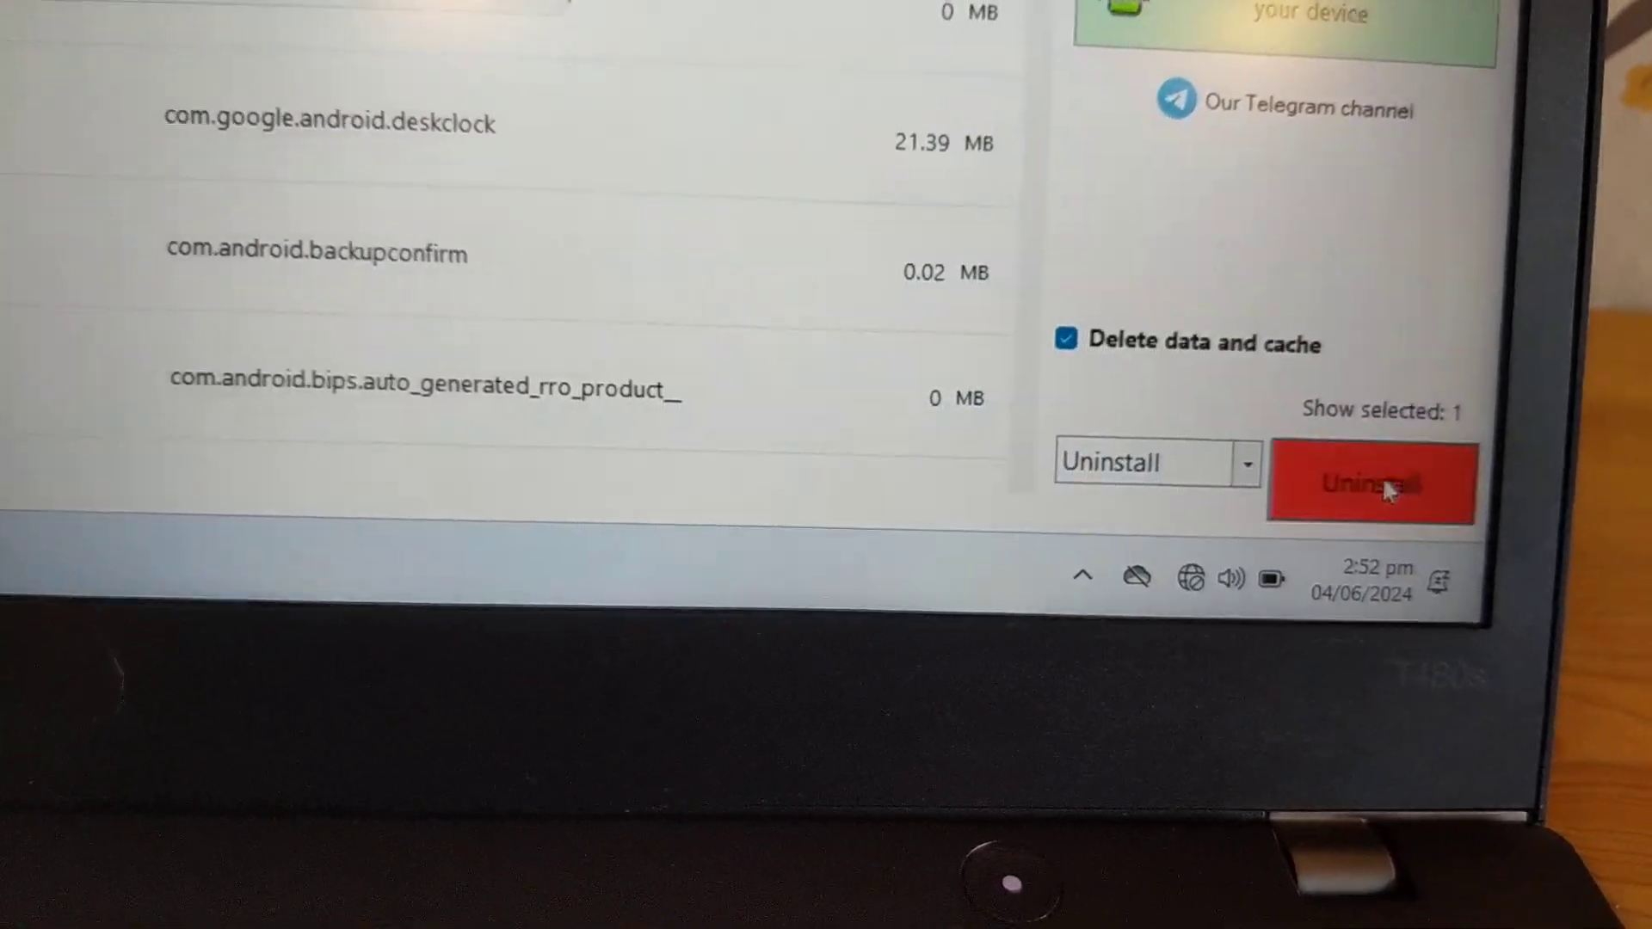
{"action": "left_click", "coordinate": [1370, 483]}
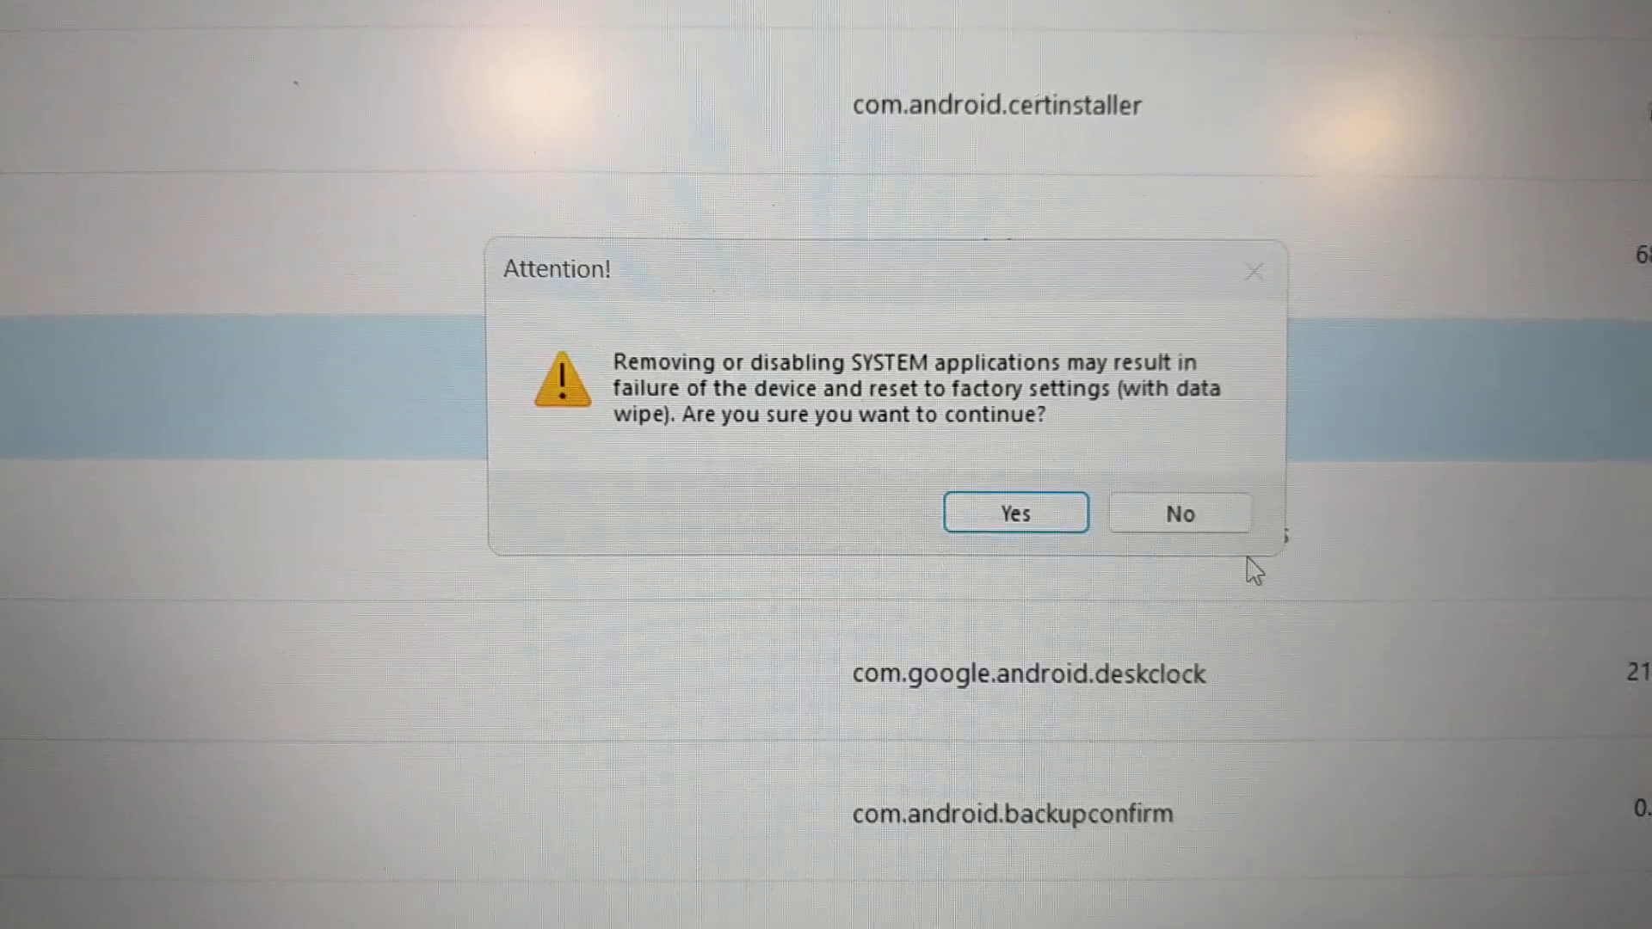
- Confirm the system-app warning, back up the apk, and acknowledge the 1/1 removal report
{"action": "left_click", "coordinate": [1013, 512]}
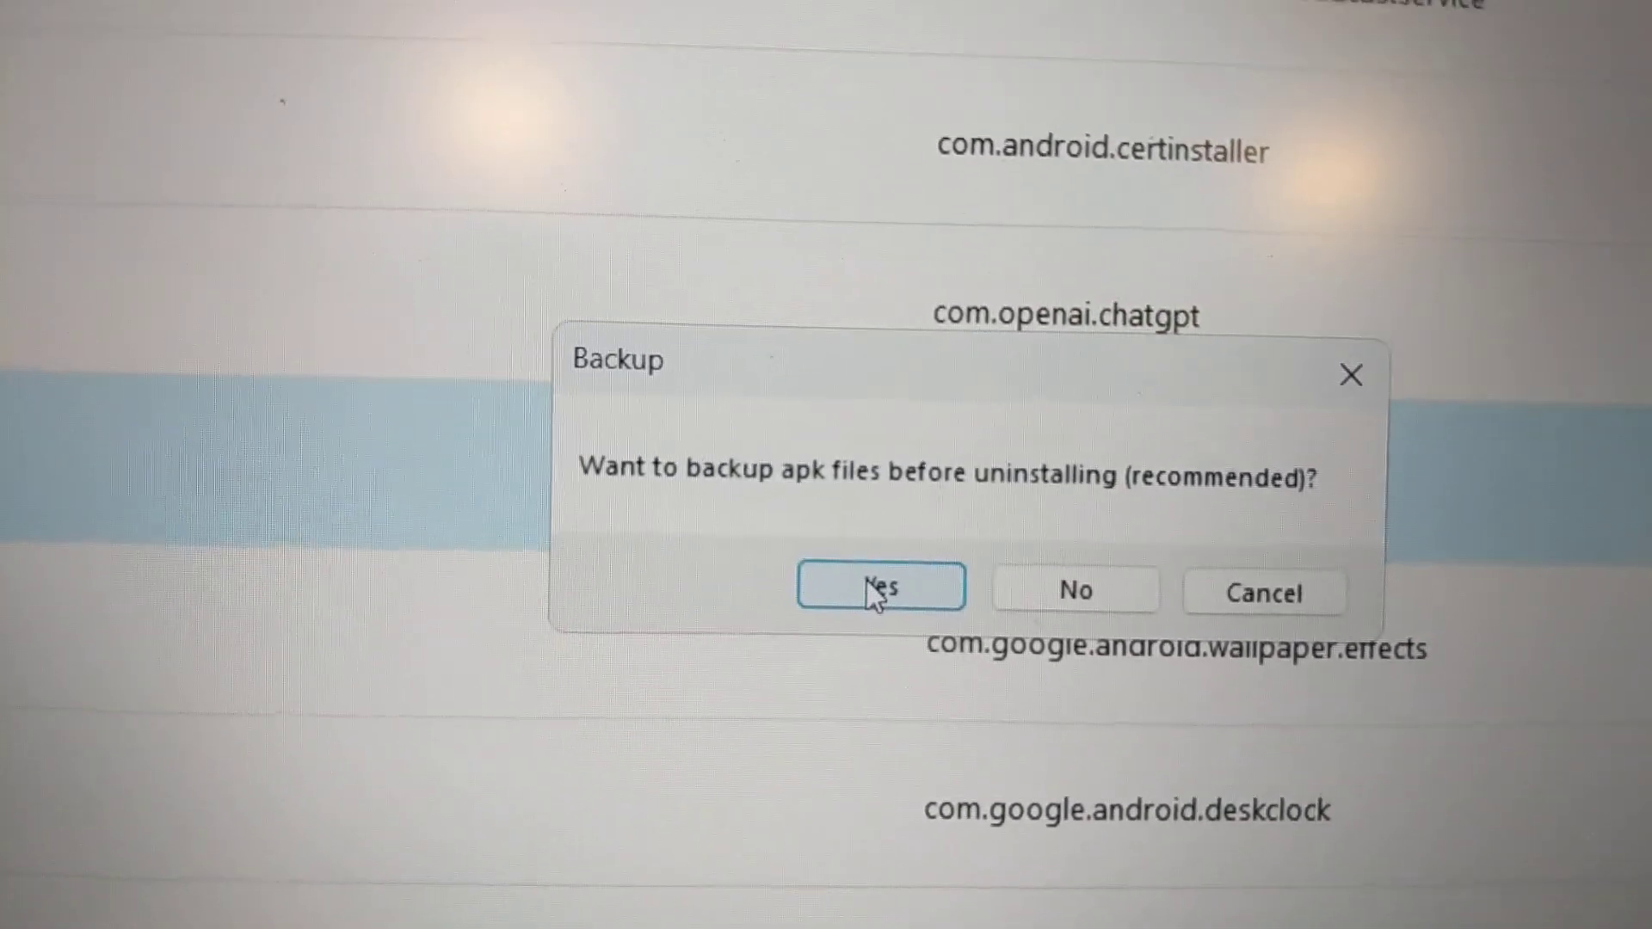
{"action": "left_click", "coordinate": [881, 587]}
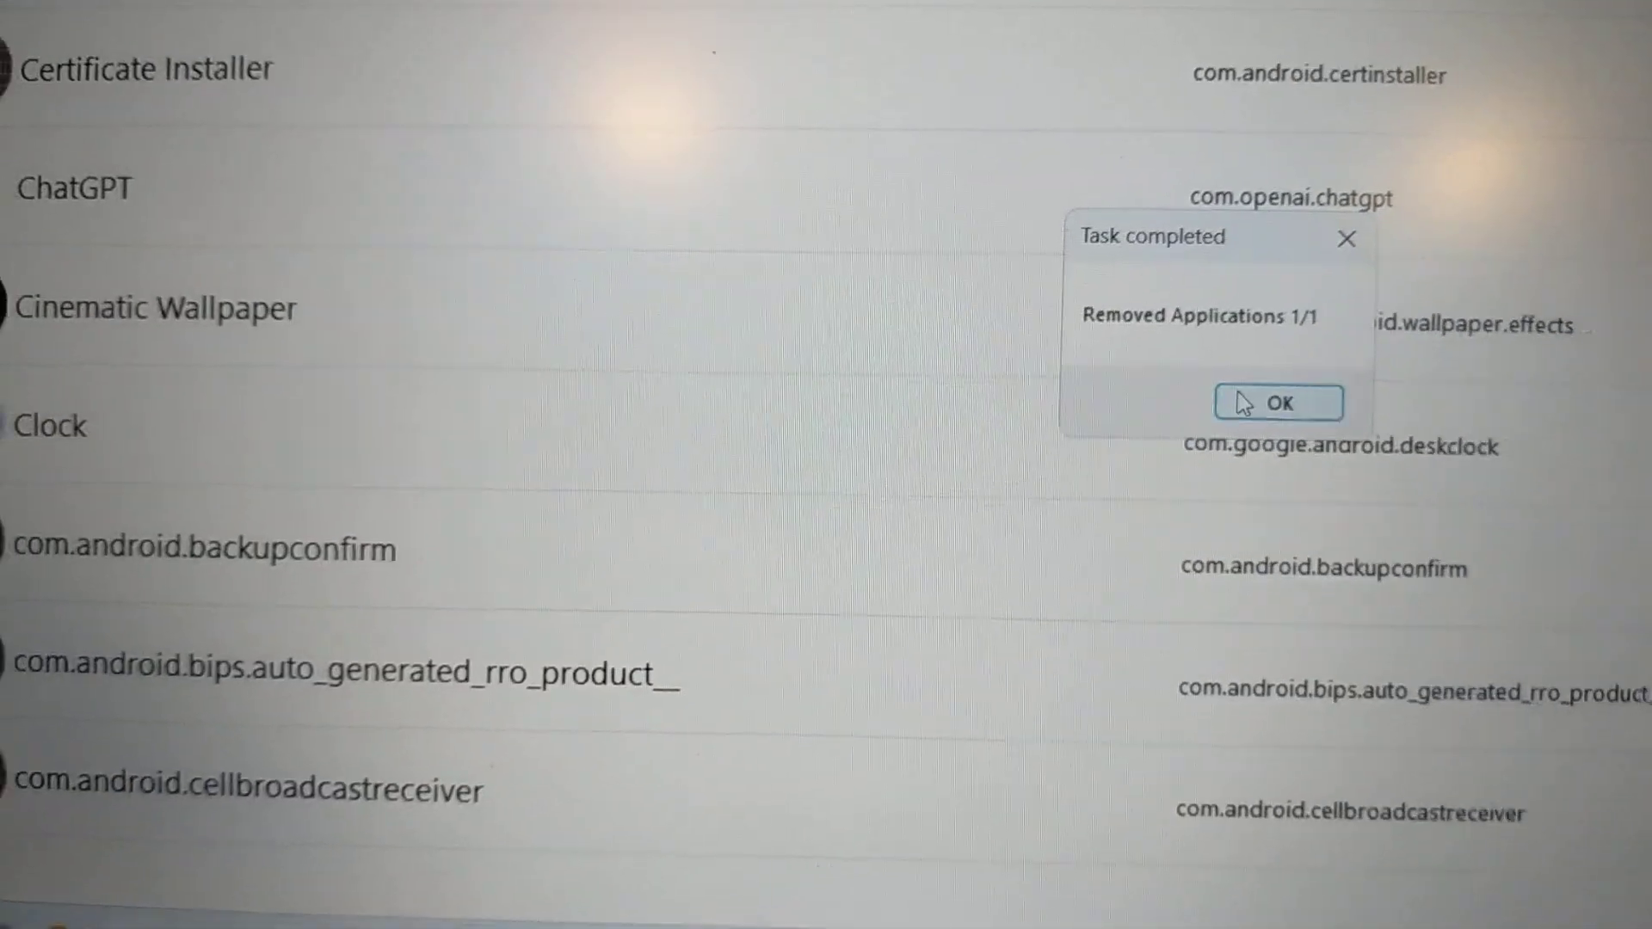
{"action": "left_click", "coordinate": [1278, 402]}
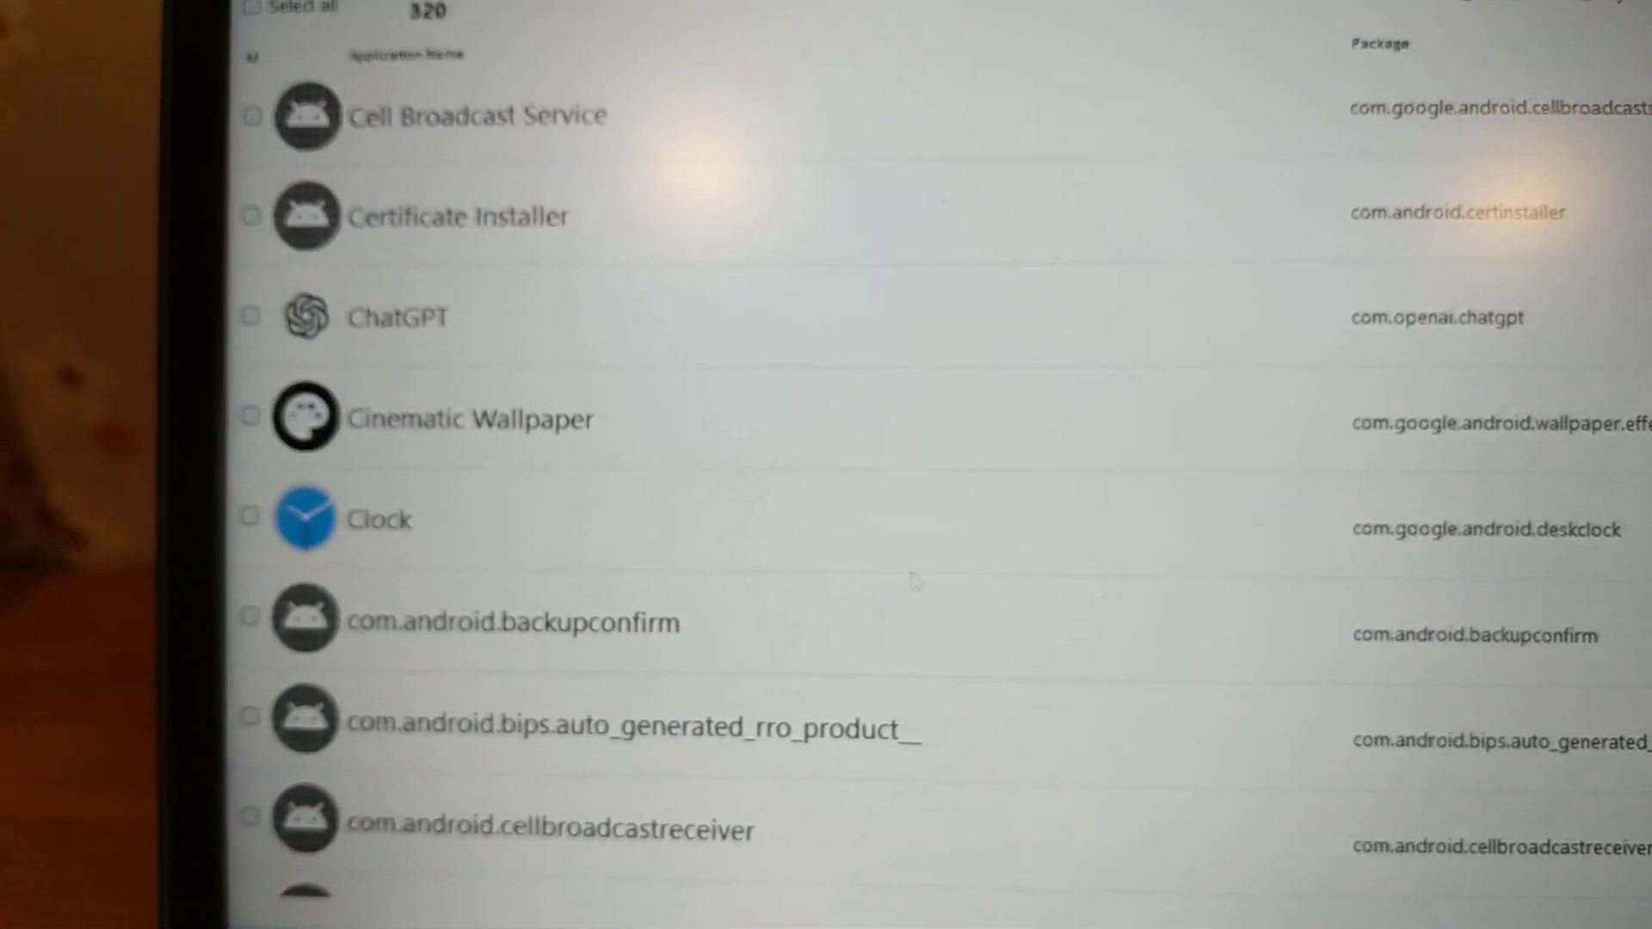
{"action": "scroll", "scroll_direction": "down", "scroll_amount": 3}
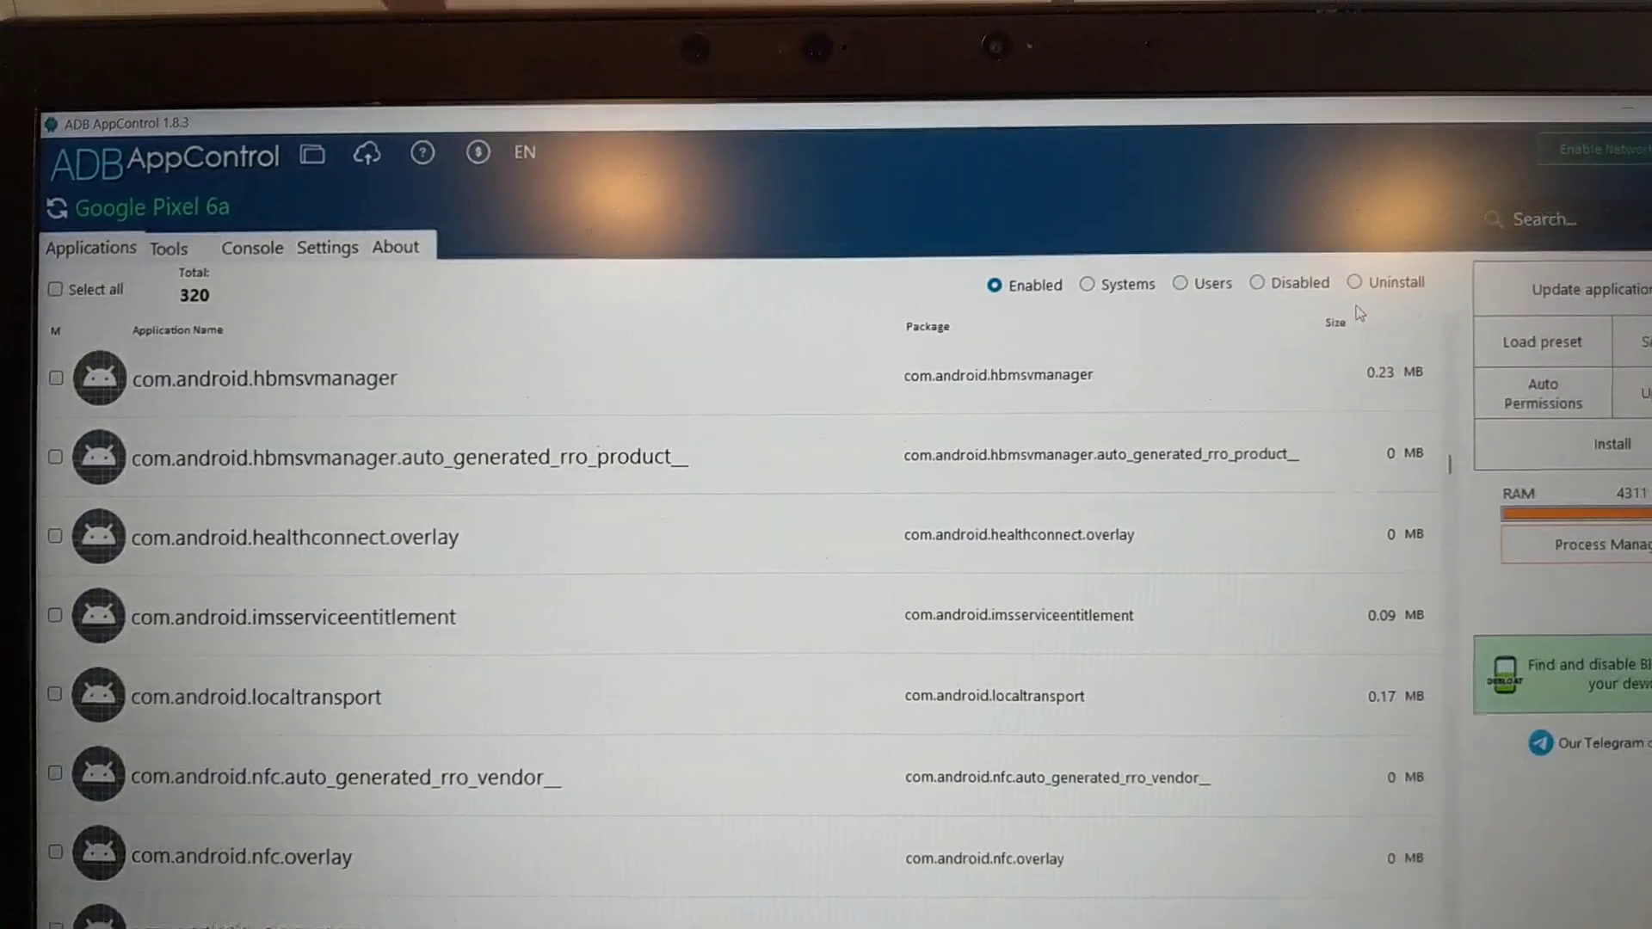
- Show the Uninstall list, which now holds Chrome and YouTube
{"action": "left_click", "coordinate": [1386, 282]}
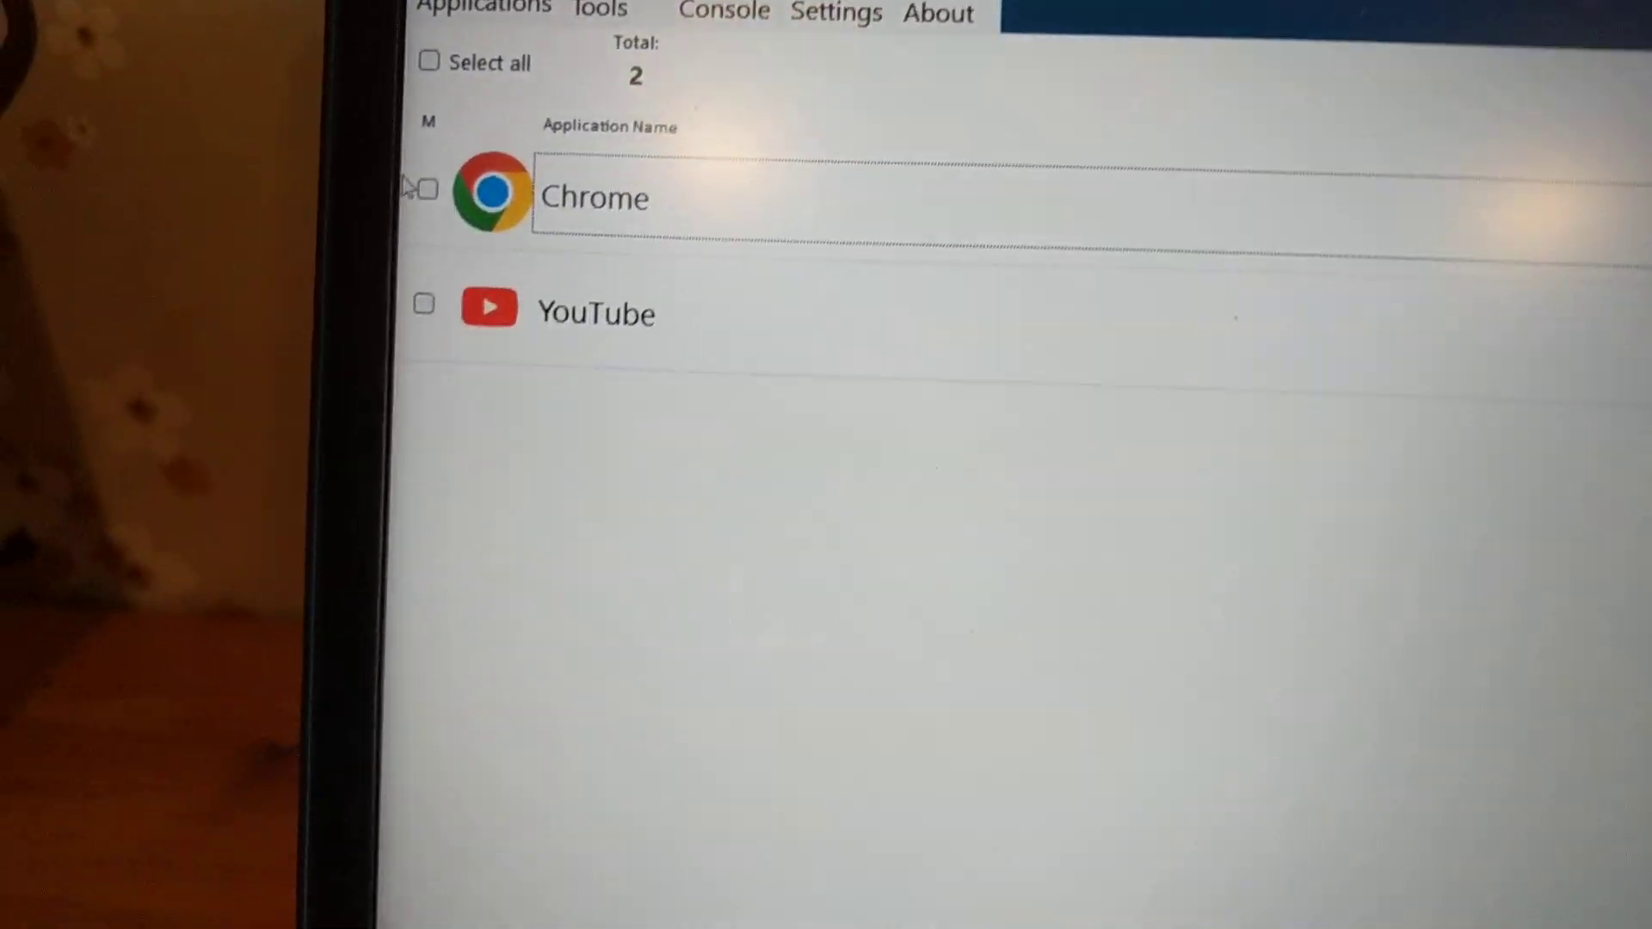
{"action": "left_click", "coordinate": [422, 189]}
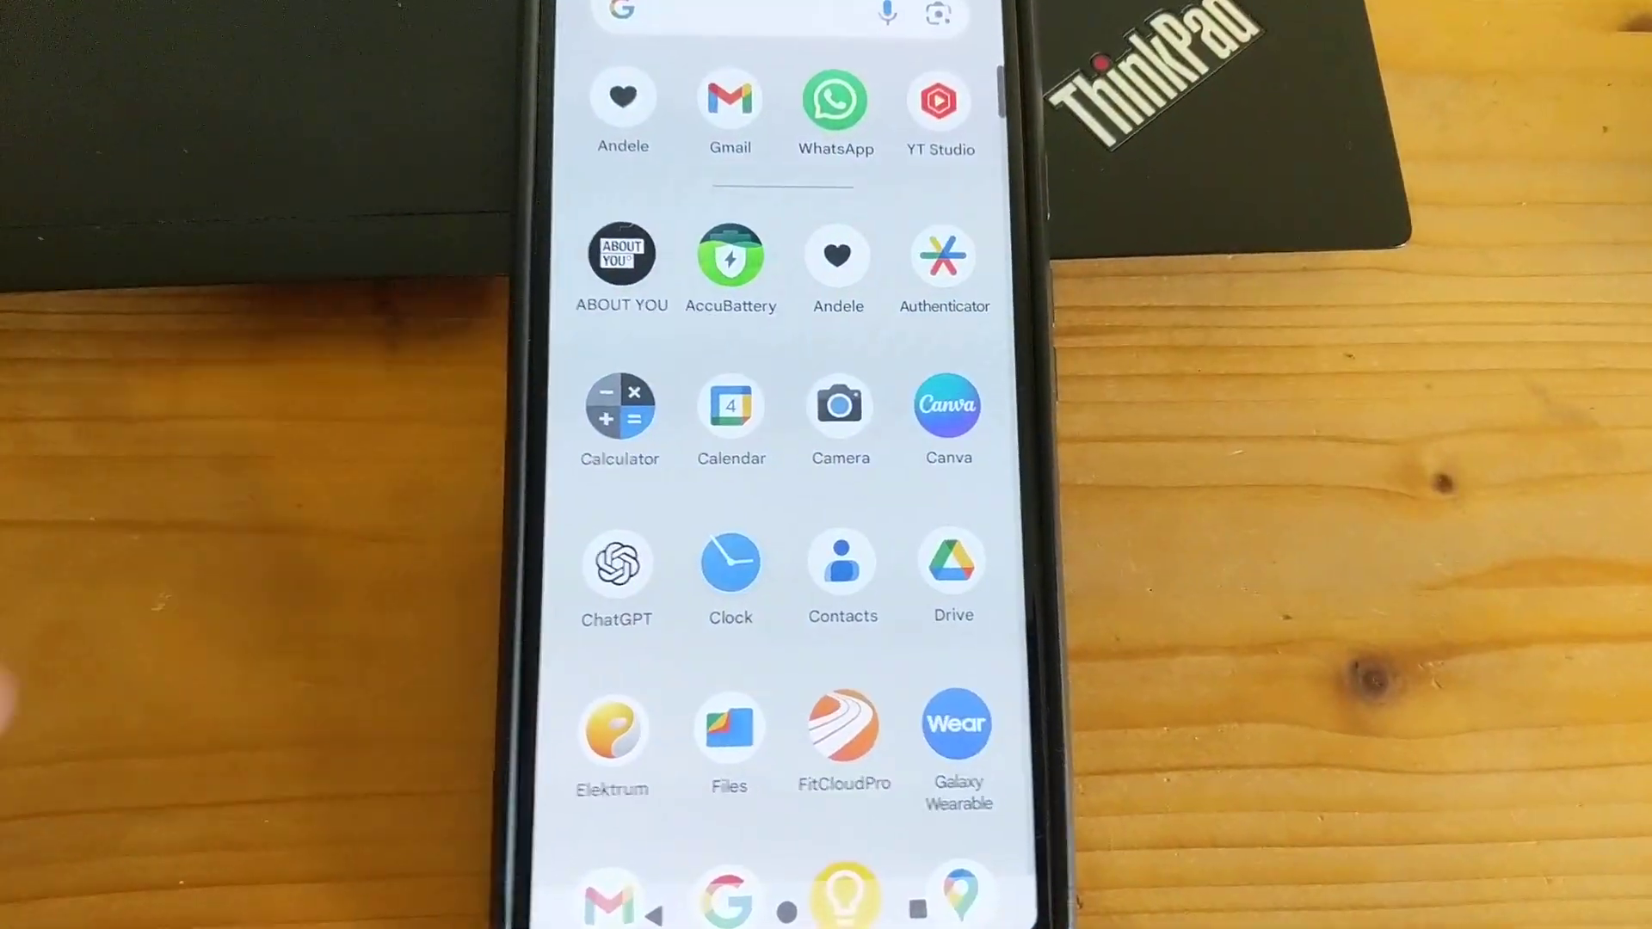
- Check the app drawer for Chrome and return to the main Settings list
{"action": "scroll", "scroll_direction": "down", "scroll_amount": 3}
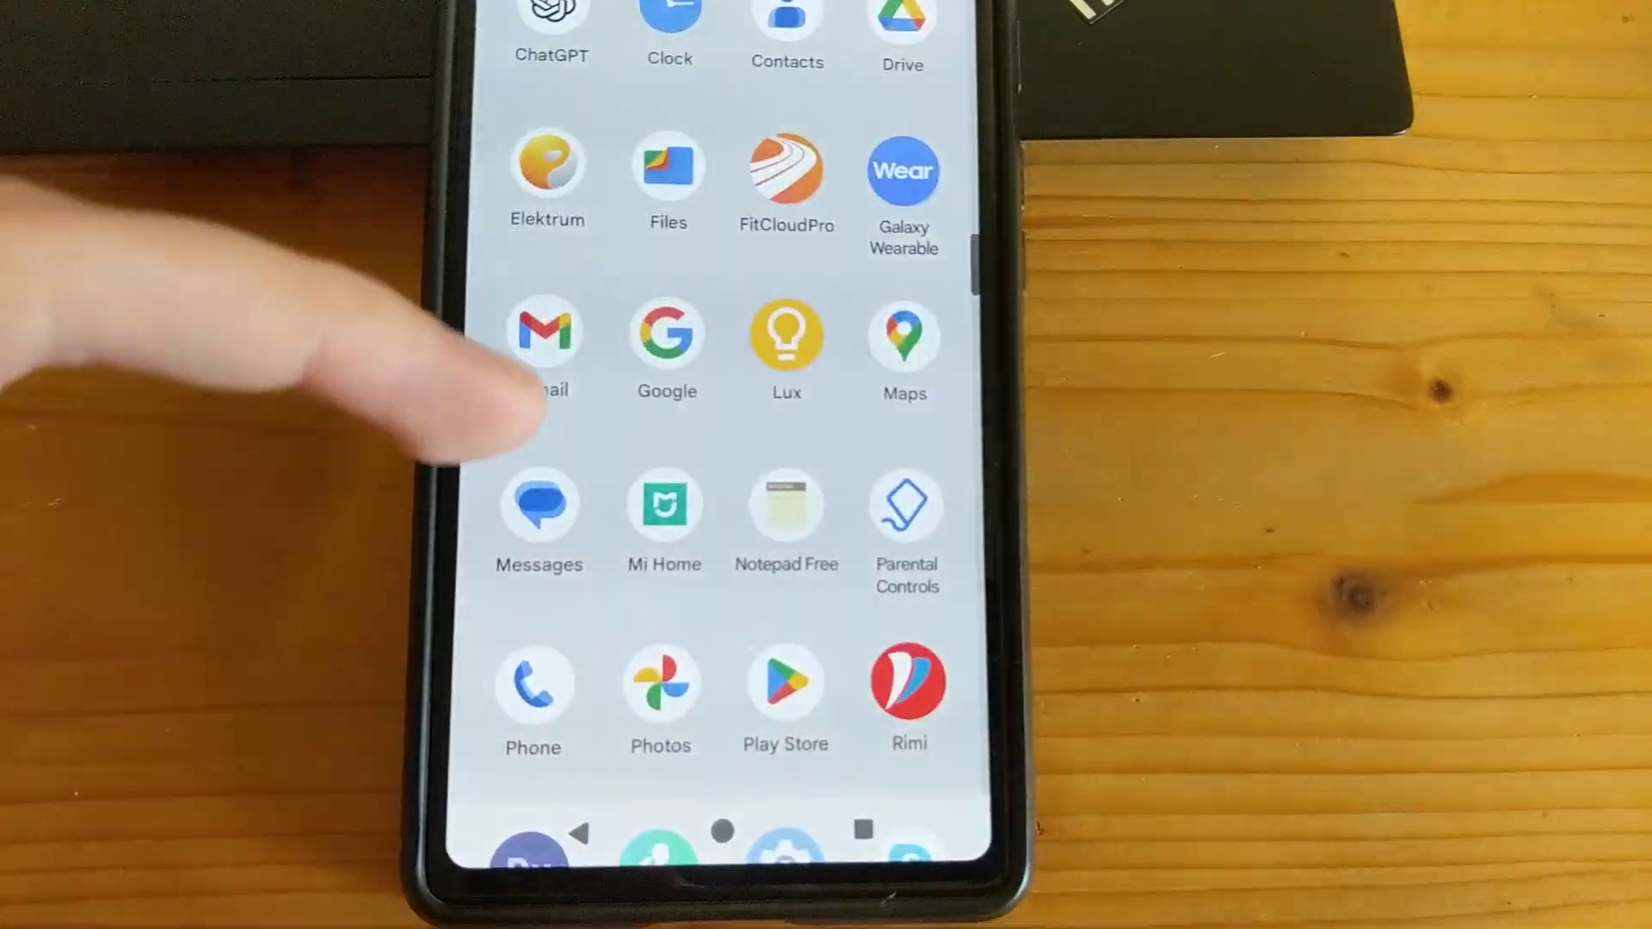
{"action": "scroll", "scroll_direction": "down", "scroll_amount": 3}
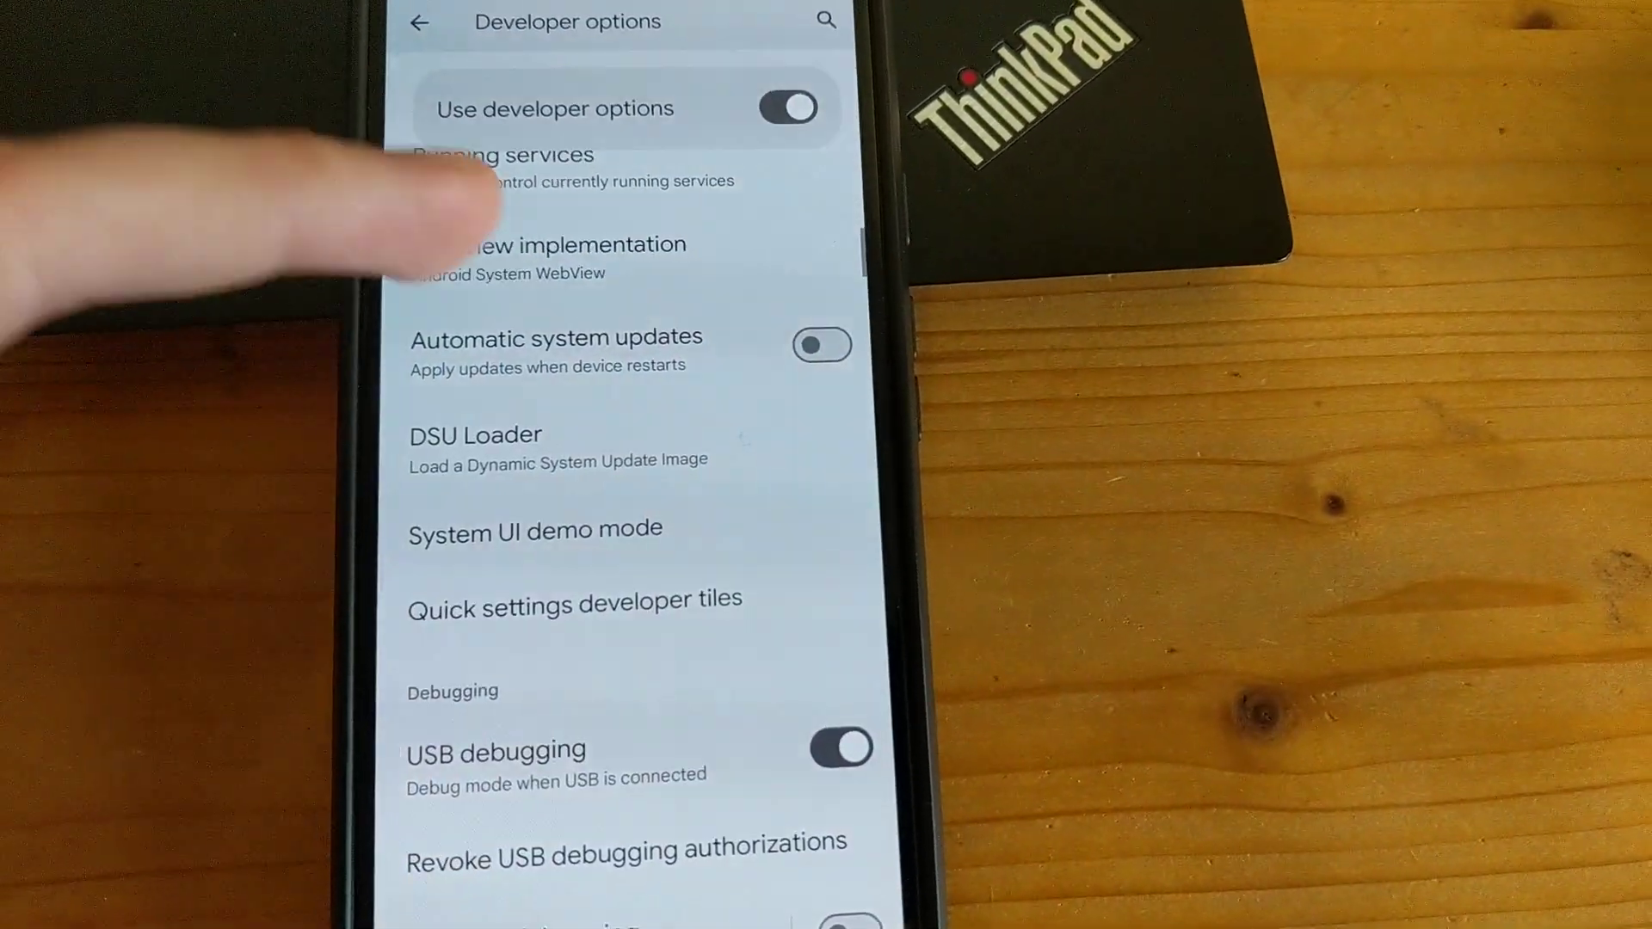
{"action": "left_click", "coordinate": [418, 20]}
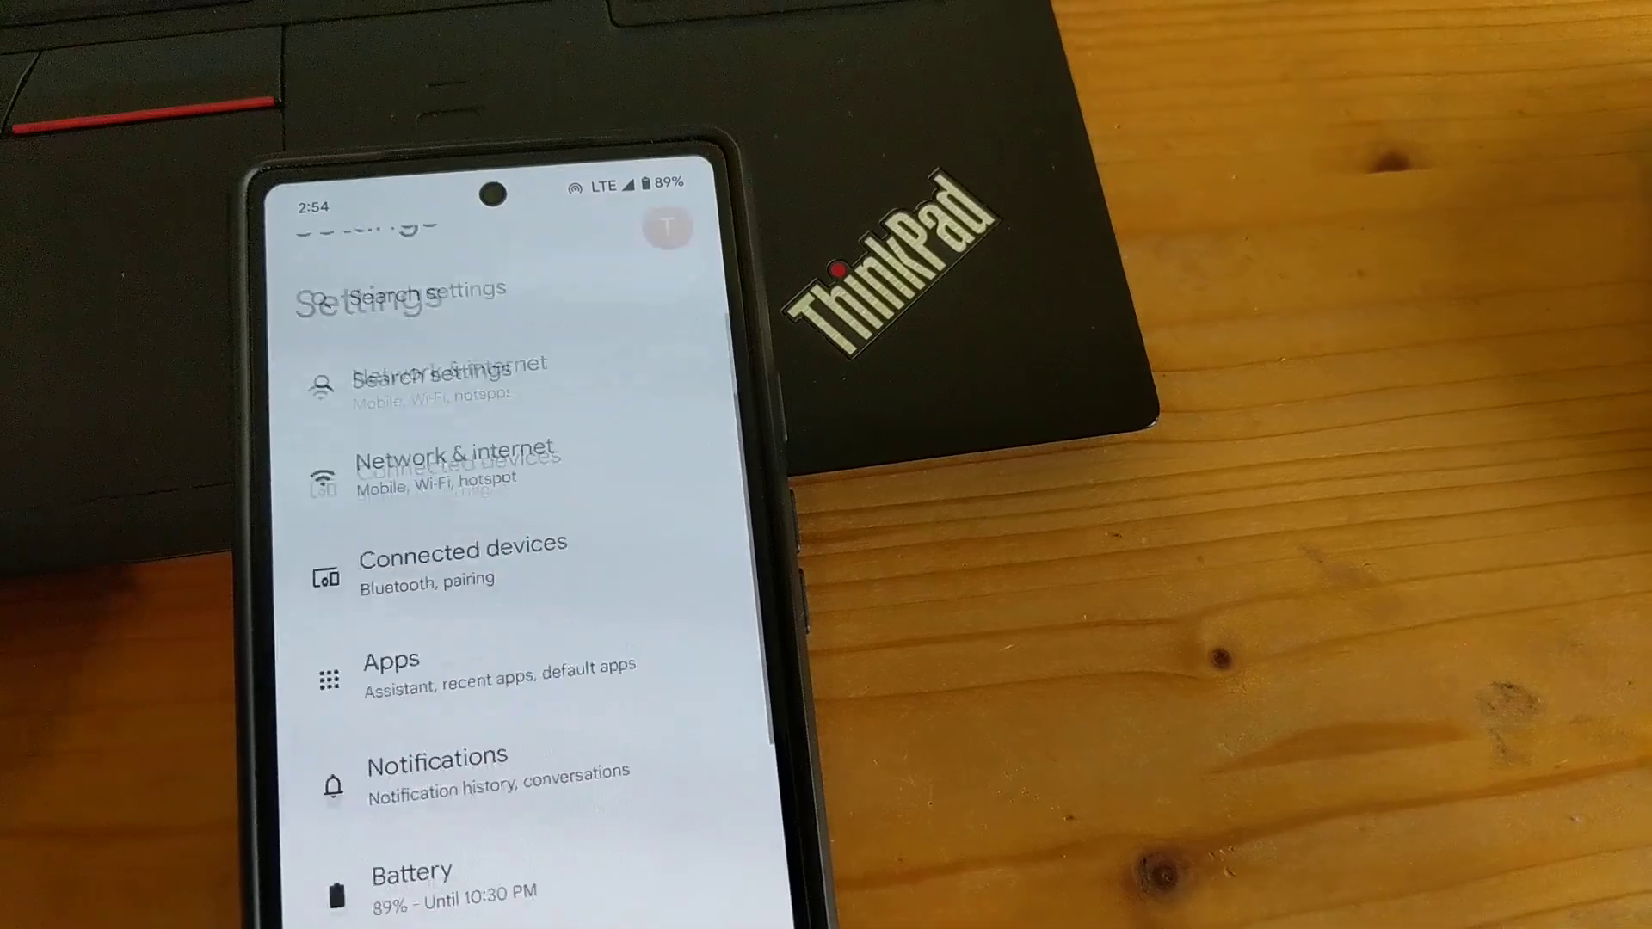
- In Settings > Apps, back out of Chrome's App info and show all 97 apps
{"action": "left_click", "coordinate": [390, 675]}
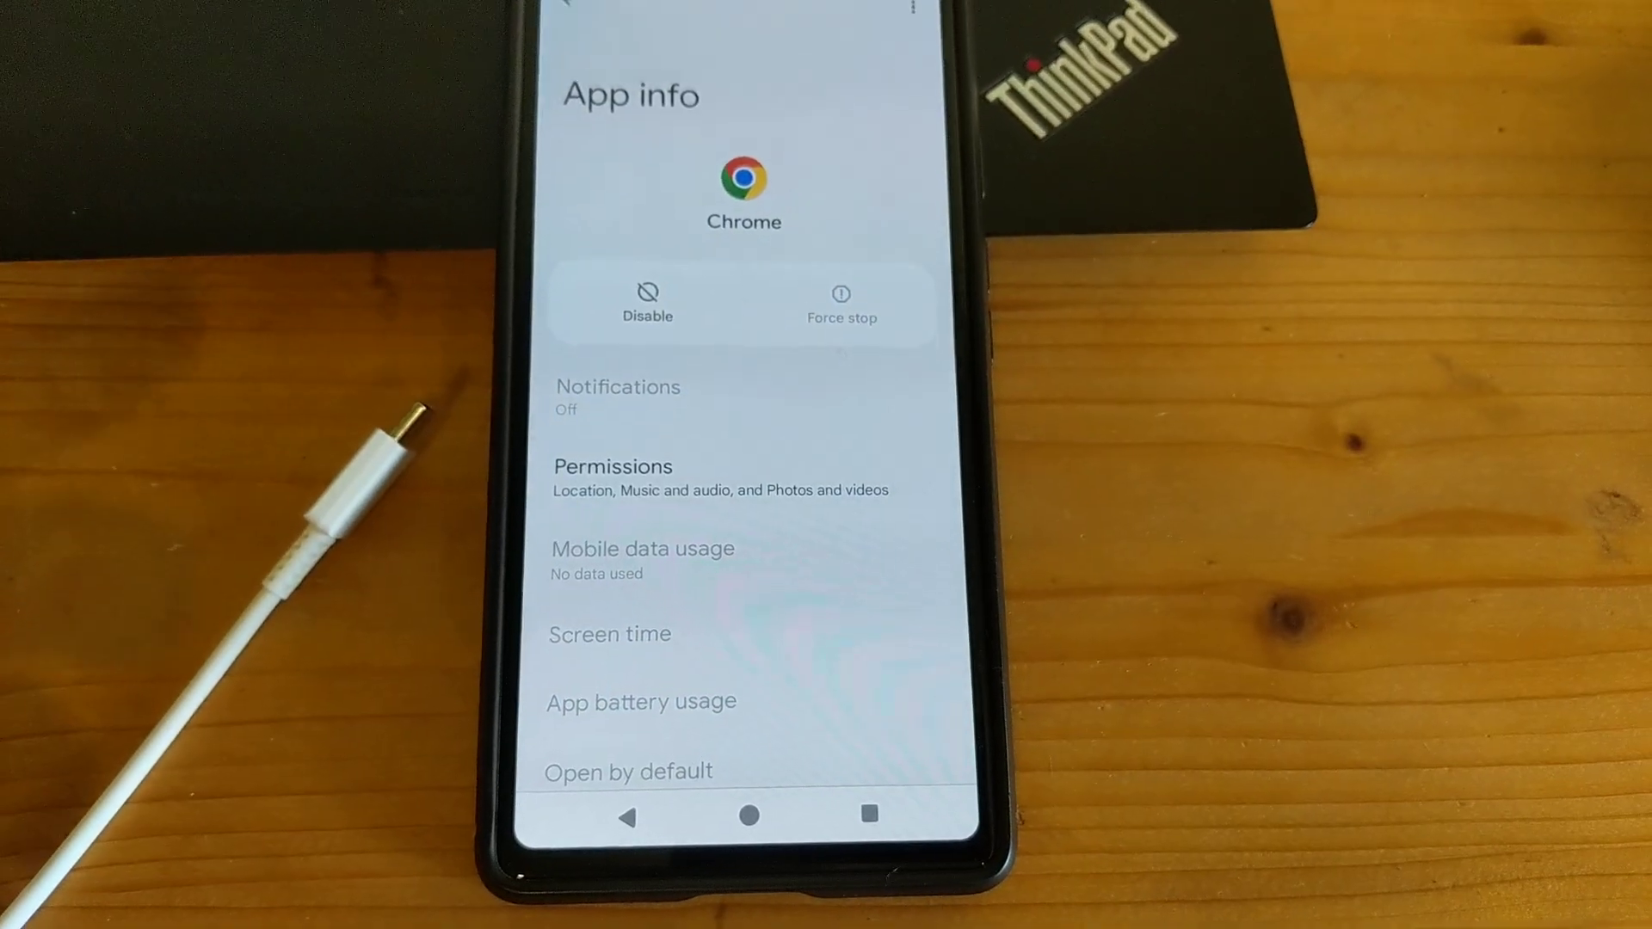
{"action": "left_click", "coordinate": [668, 34]}
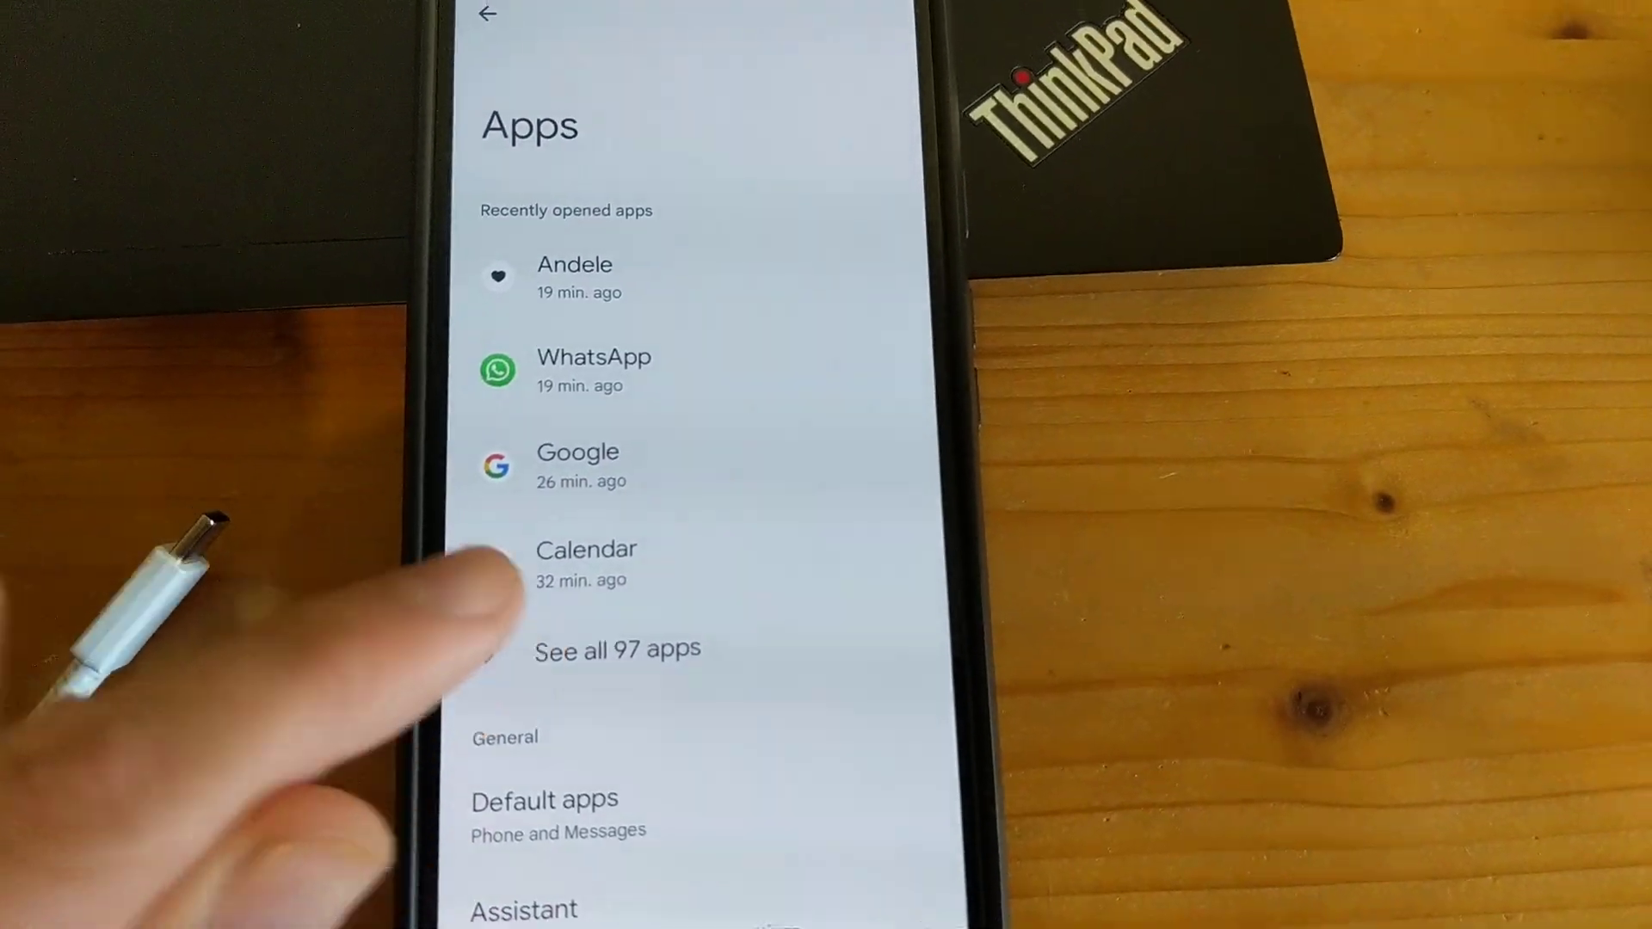
{"action": "left_click", "coordinate": [616, 650]}
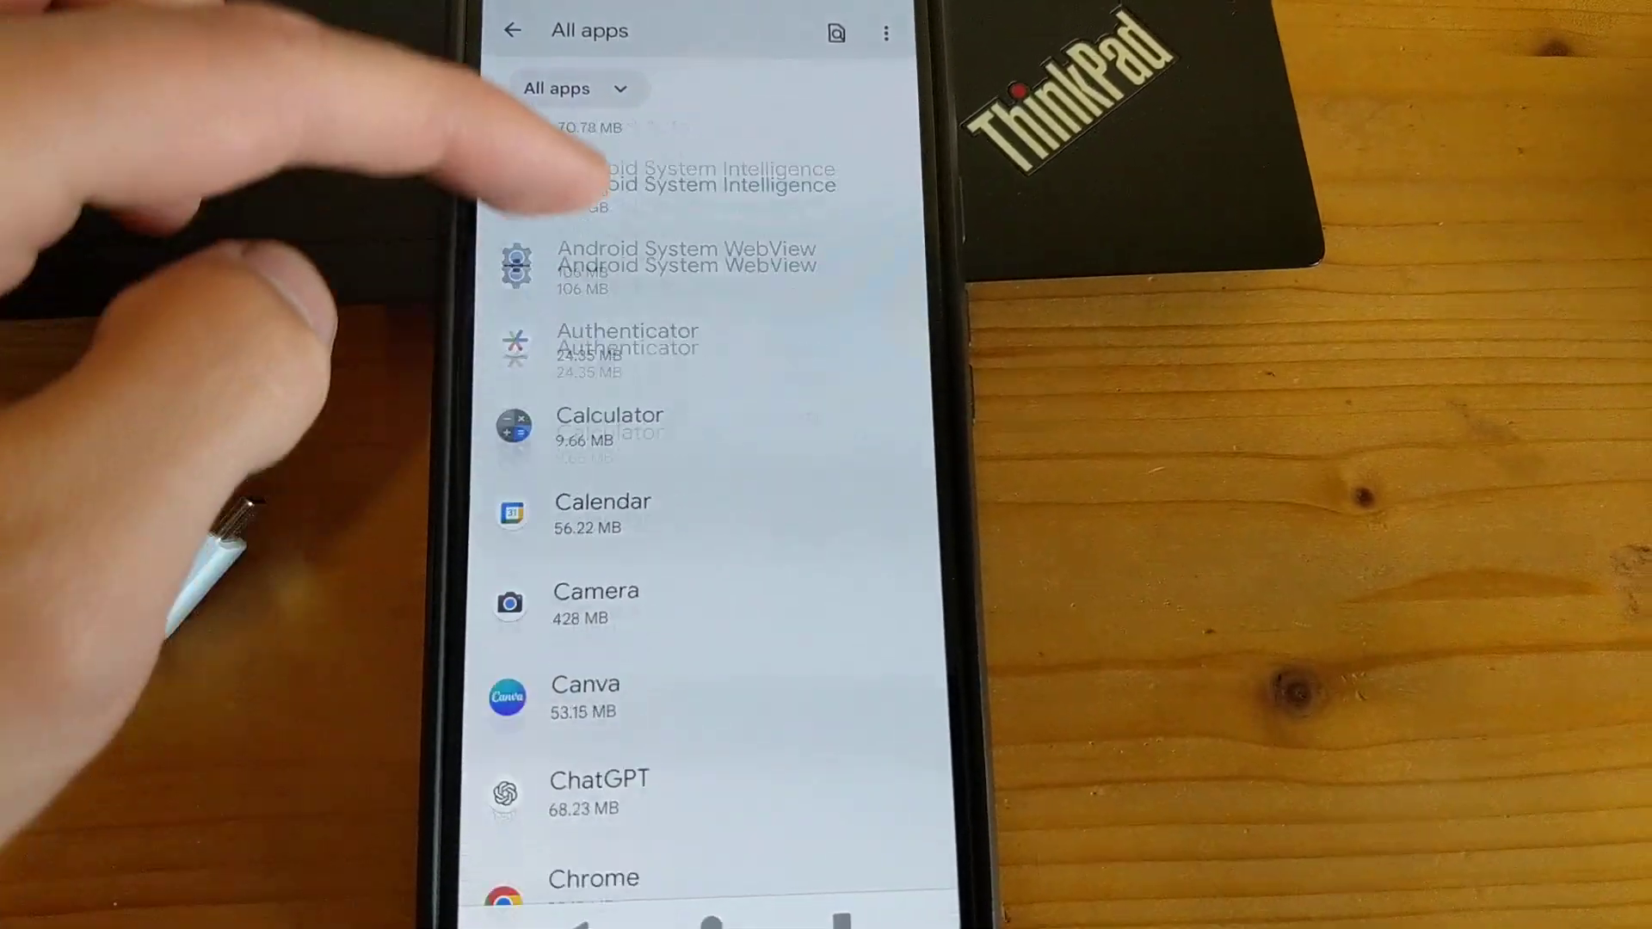